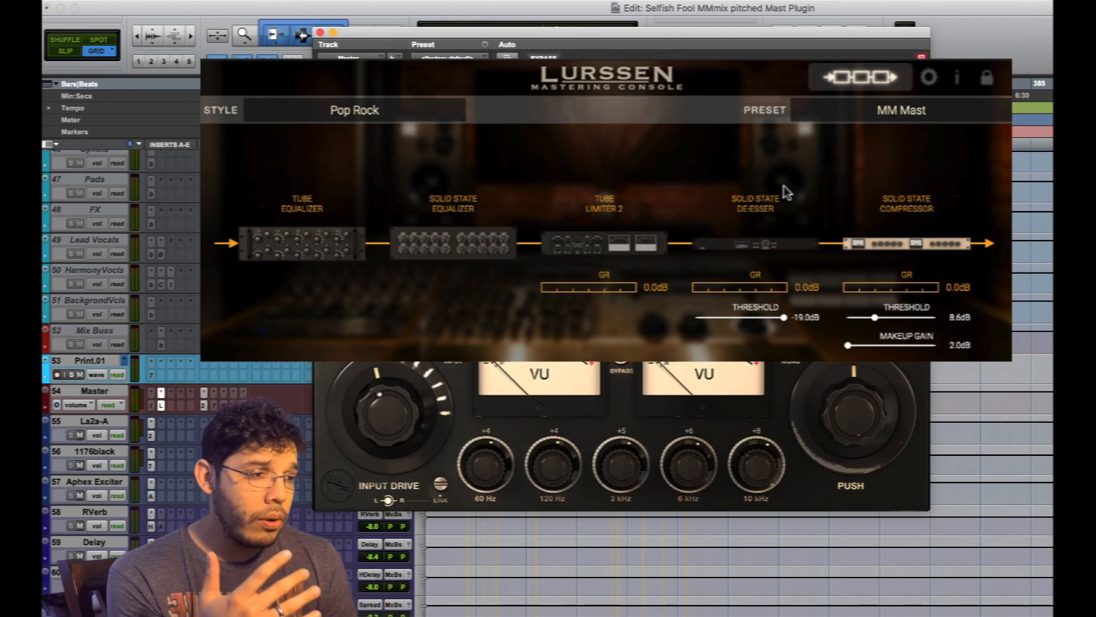
mouse_move(926, 215)
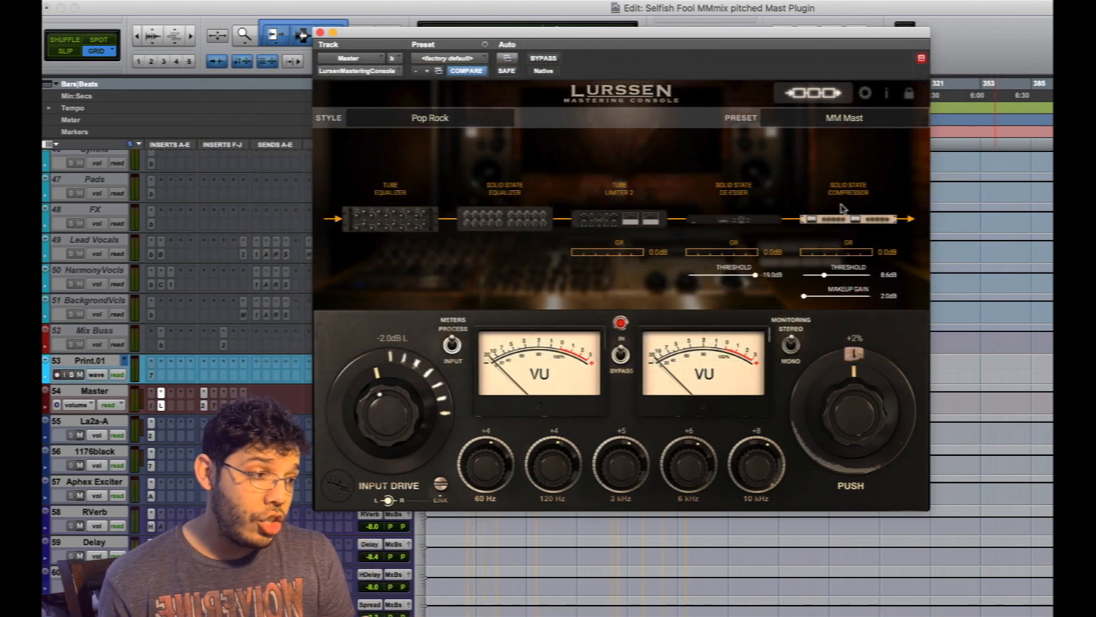
mouse_move(524, 216)
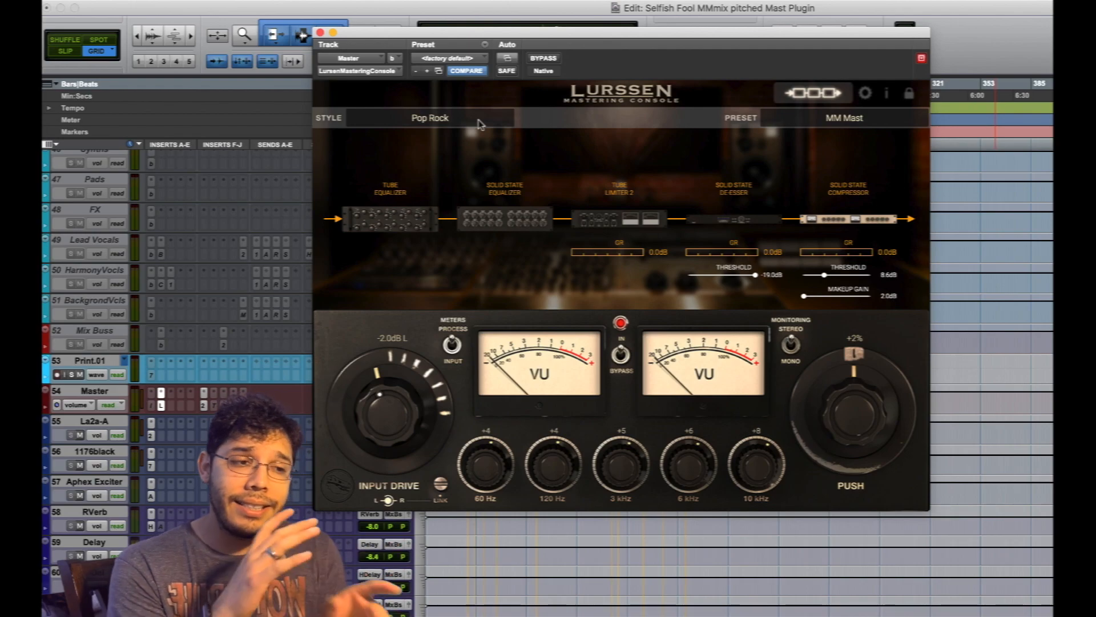
Audition the Americana Loose style, then return to Pop Rock.
left_click(429, 118)
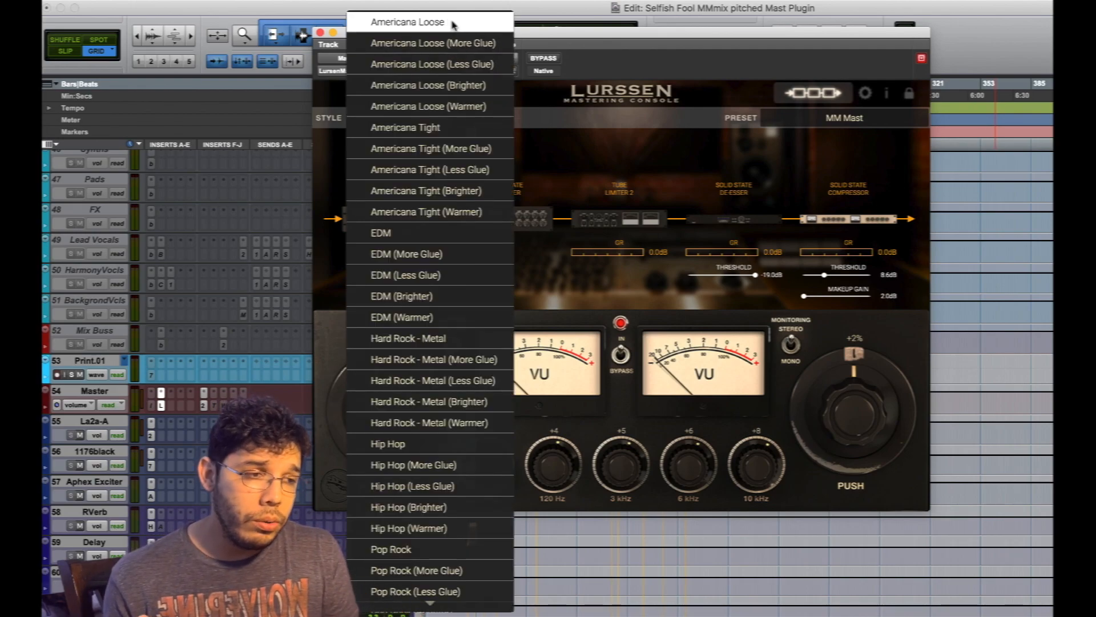
left_click(409, 21)
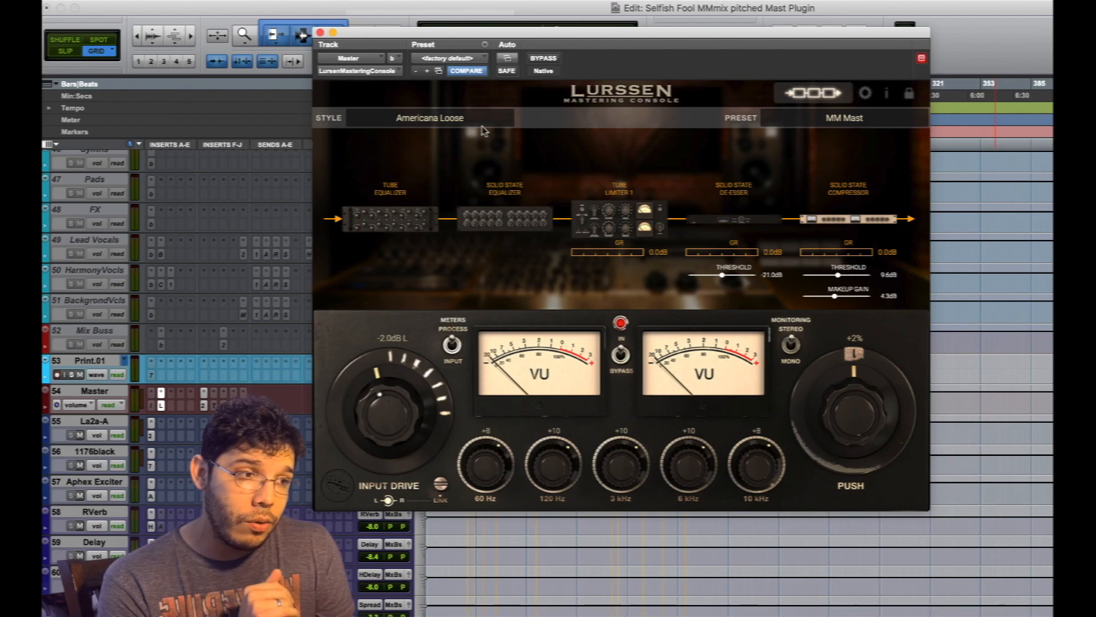
left_click(429, 117)
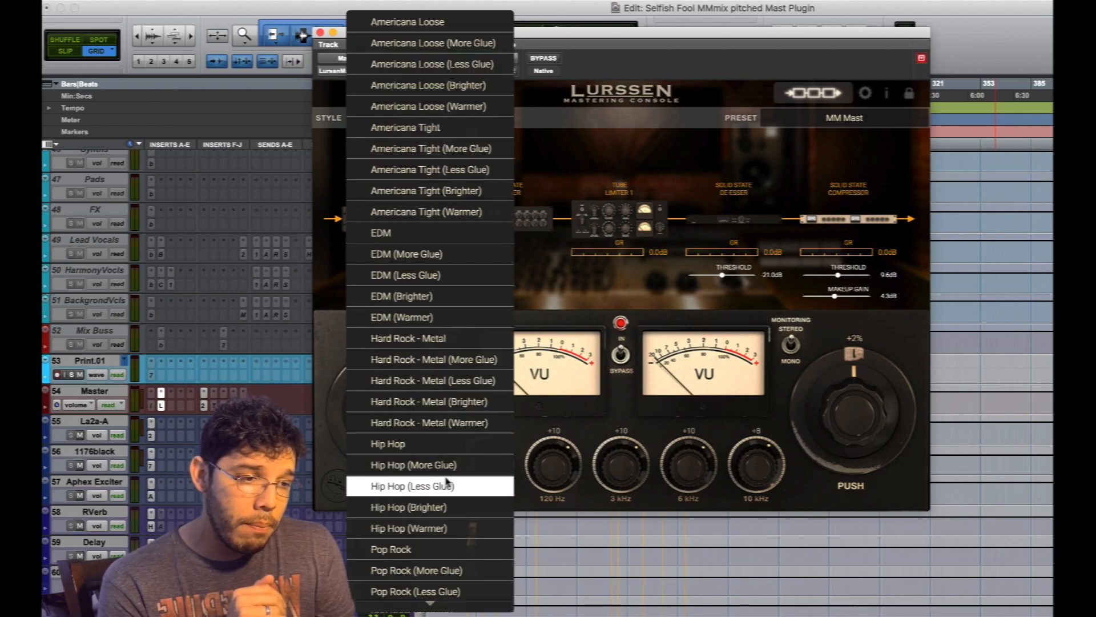
left_click(390, 549)
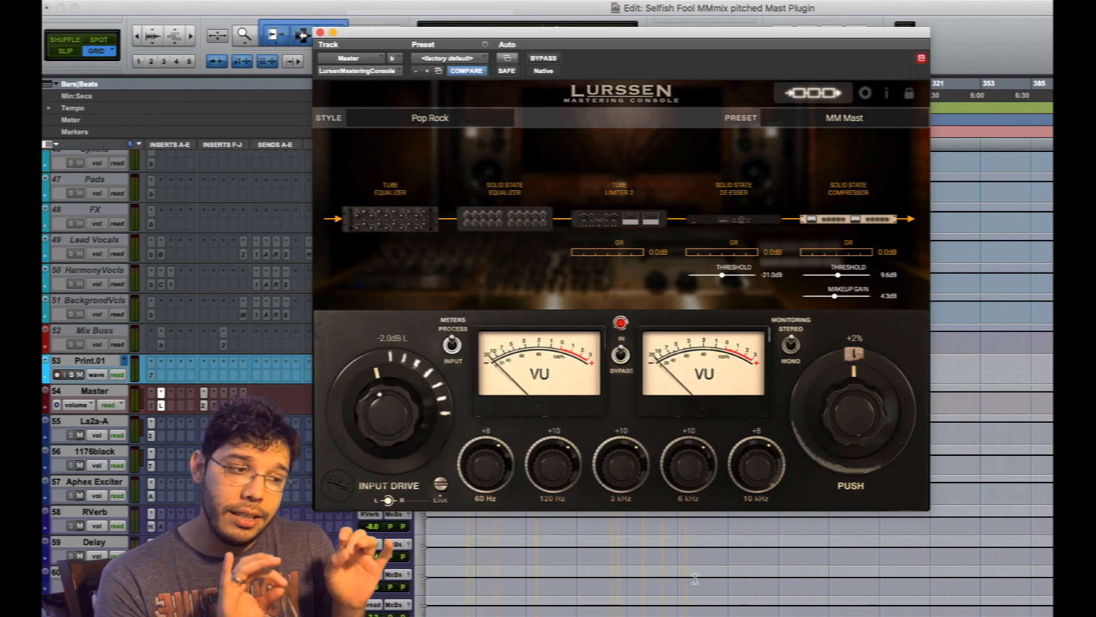
left_click(448, 58)
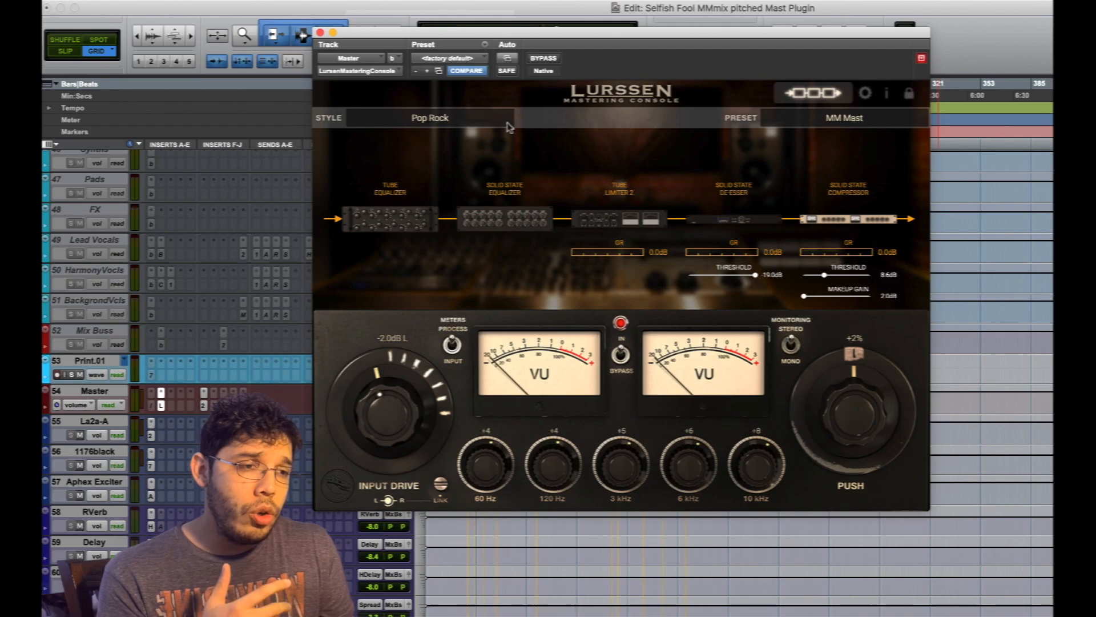
Try Americana Loose and Americana Tight, then settle on the EDM style.
left_click(429, 118)
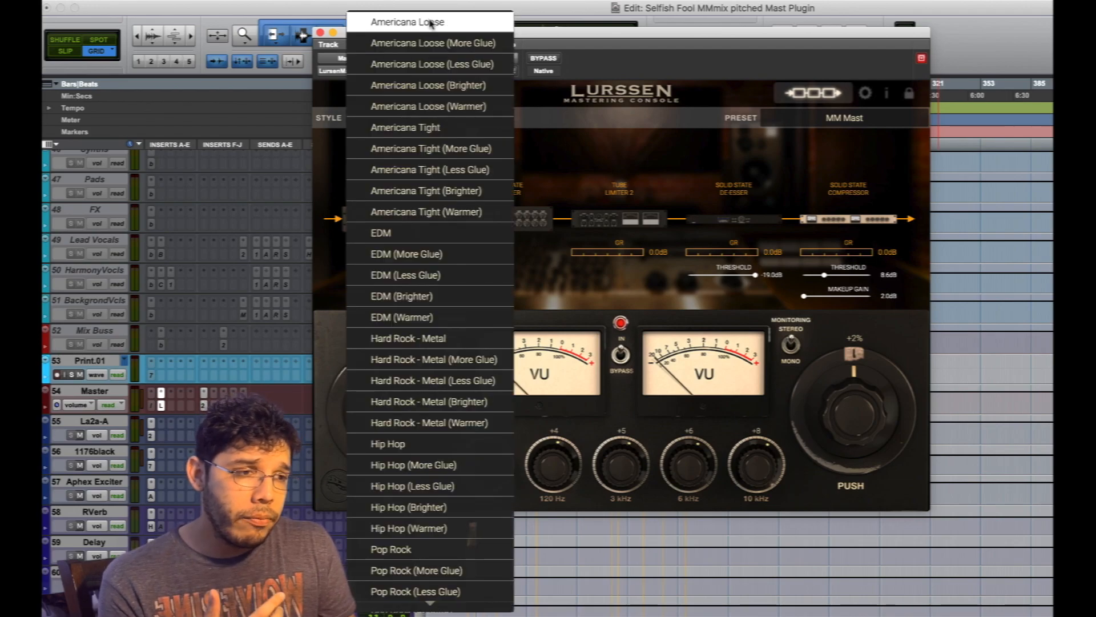
left_click(406, 21)
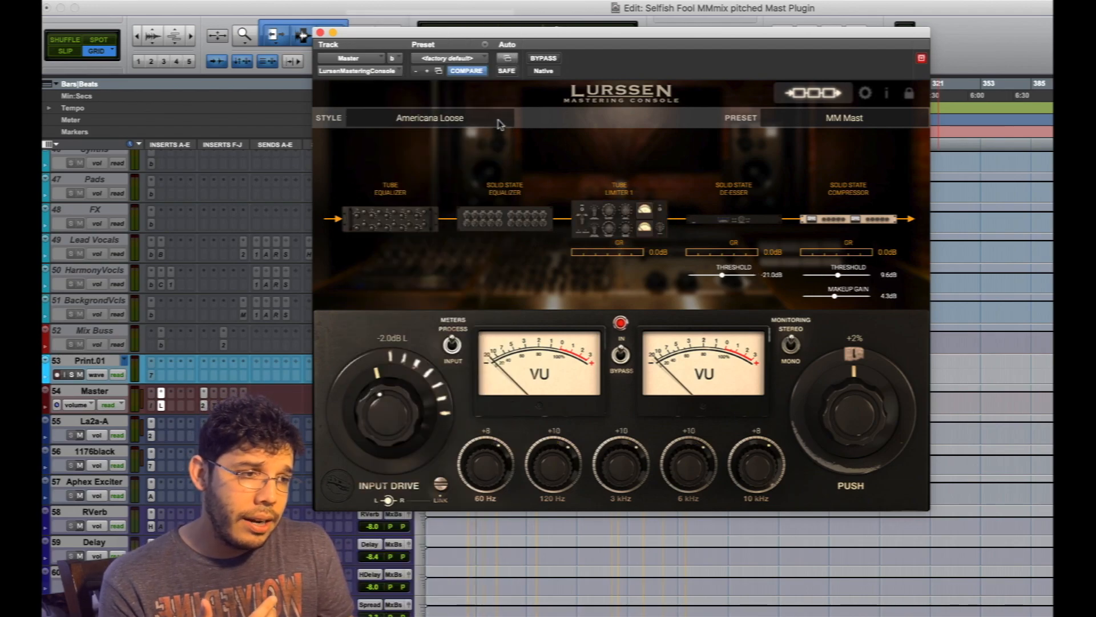
left_click(430, 117)
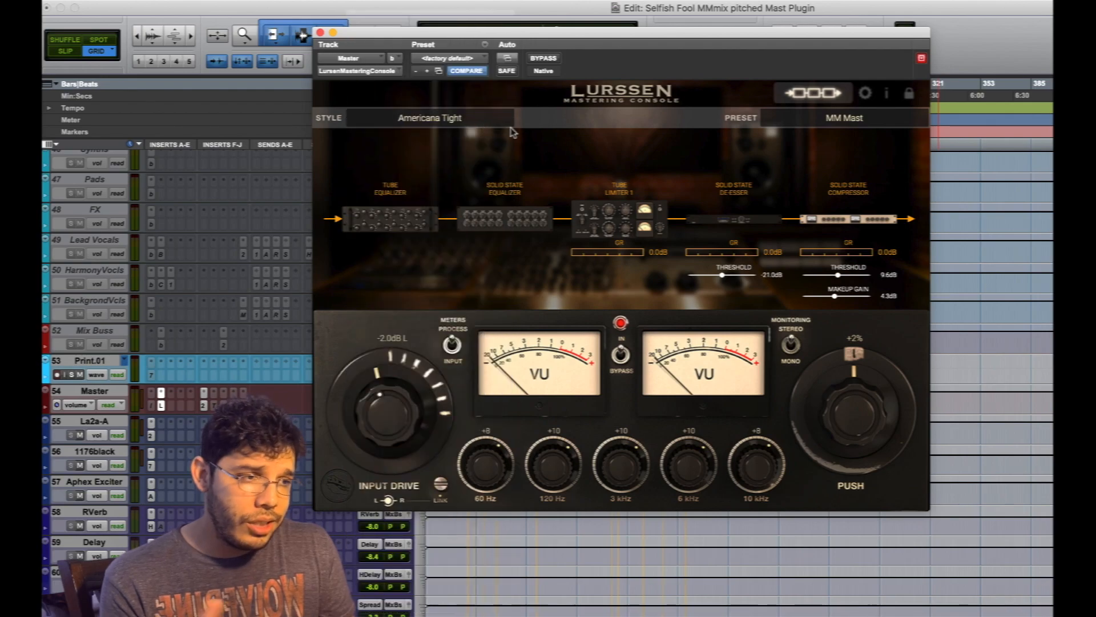
left_click(430, 118)
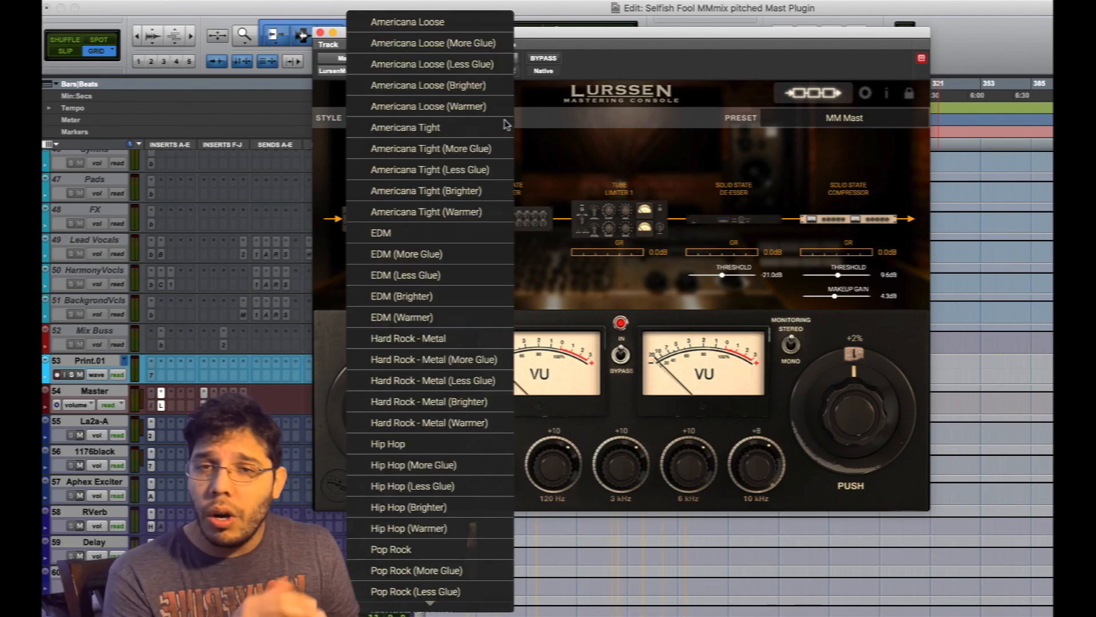
left_click(382, 232)
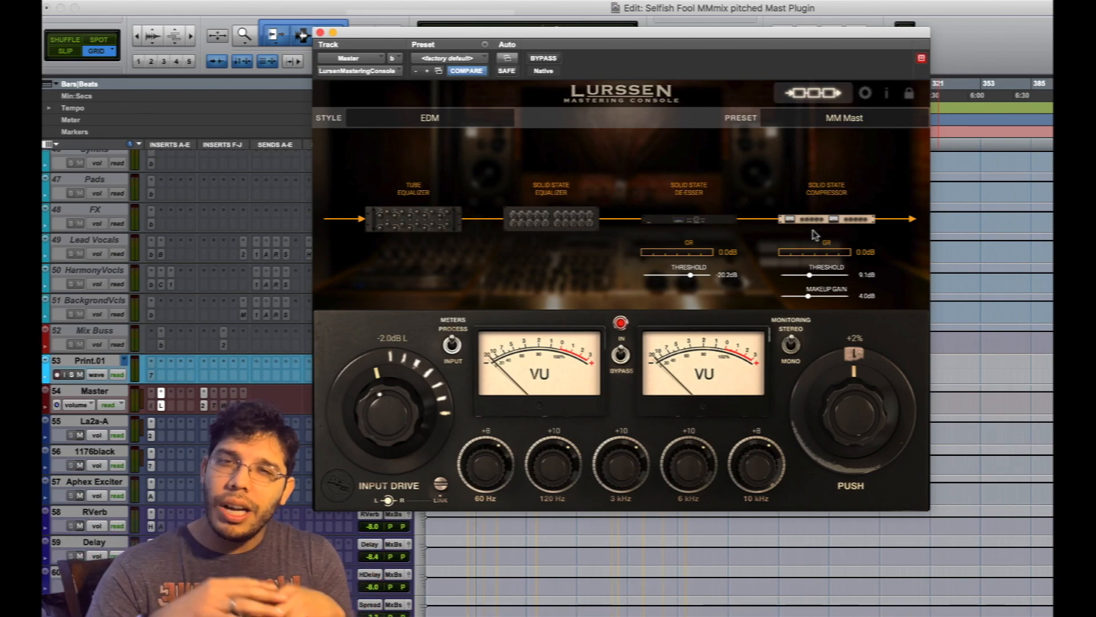
Audition the Hip Hop and Hard Rock - Metal styles, keeping the MM Mast preset.
left_click(430, 117)
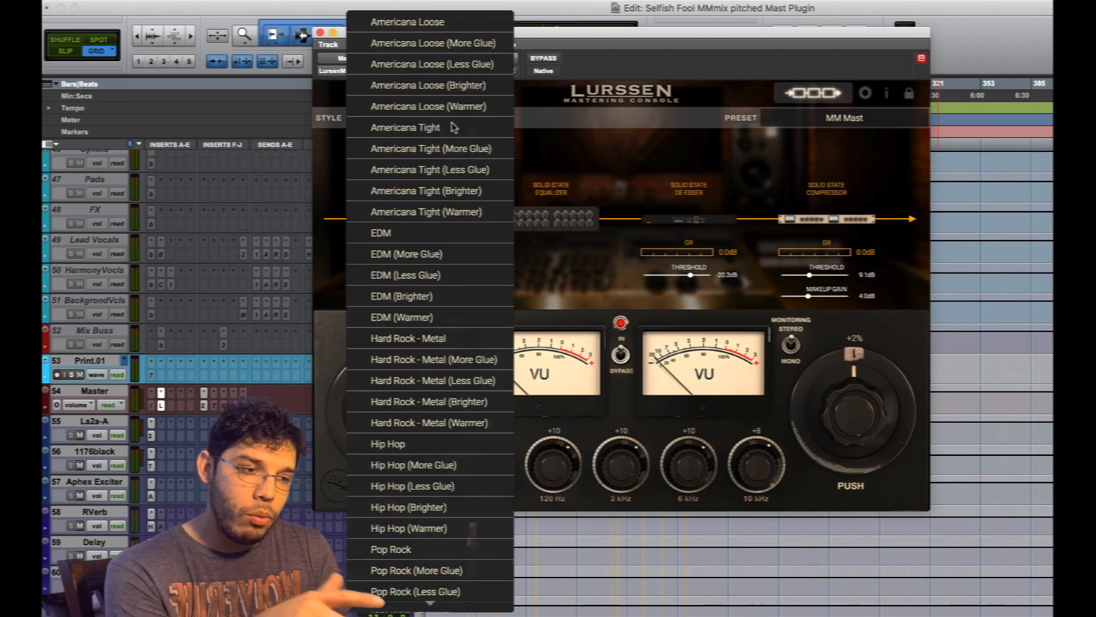
left_click(387, 443)
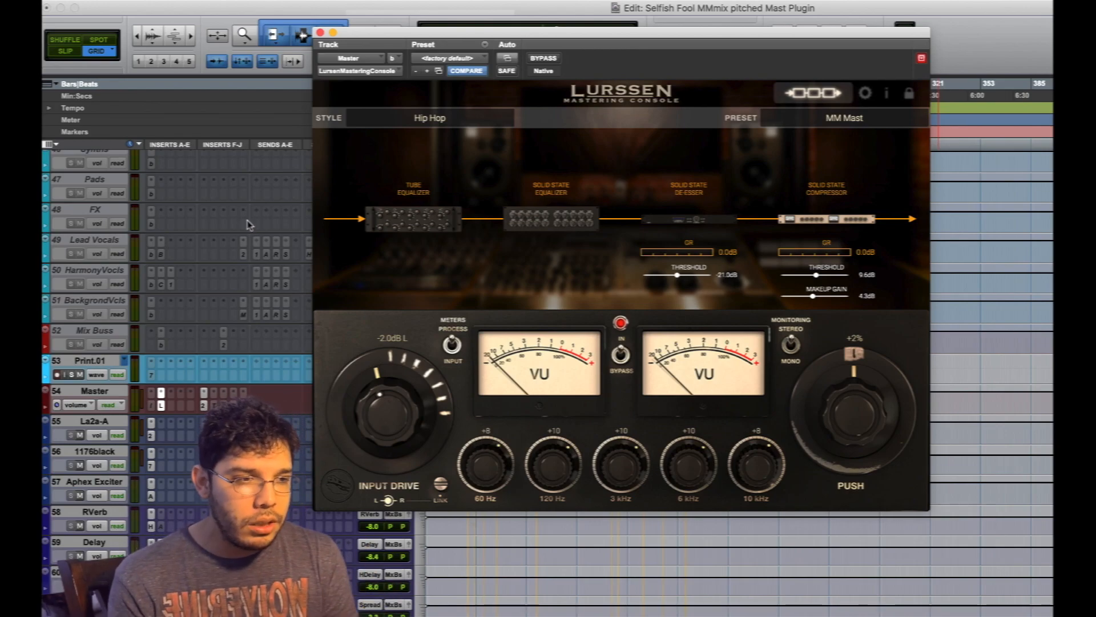
left_click(429, 117)
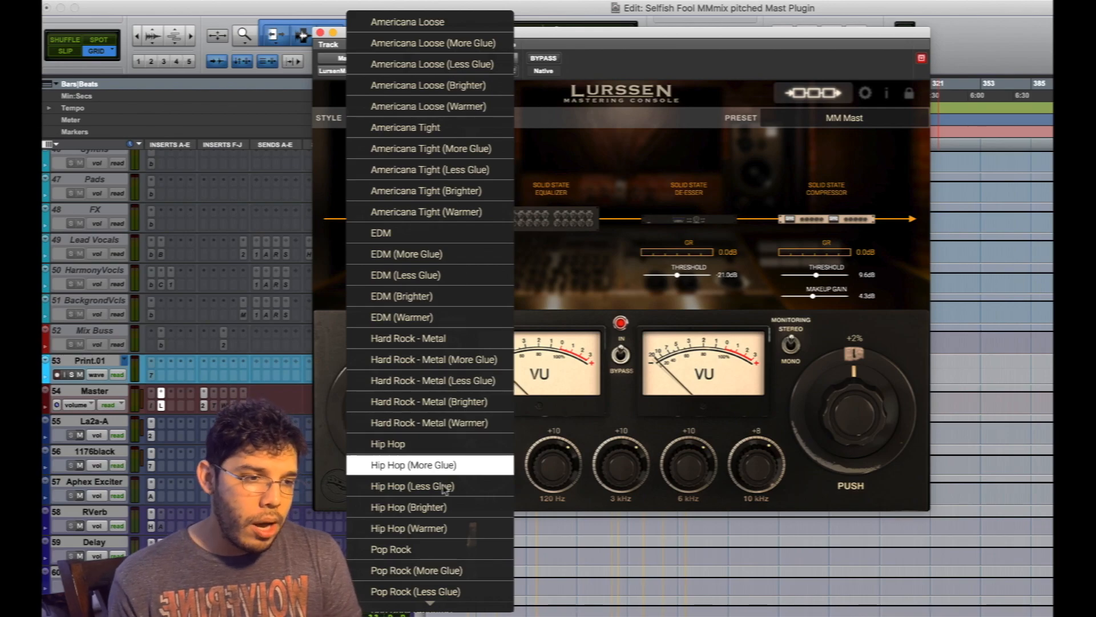
left_click(409, 338)
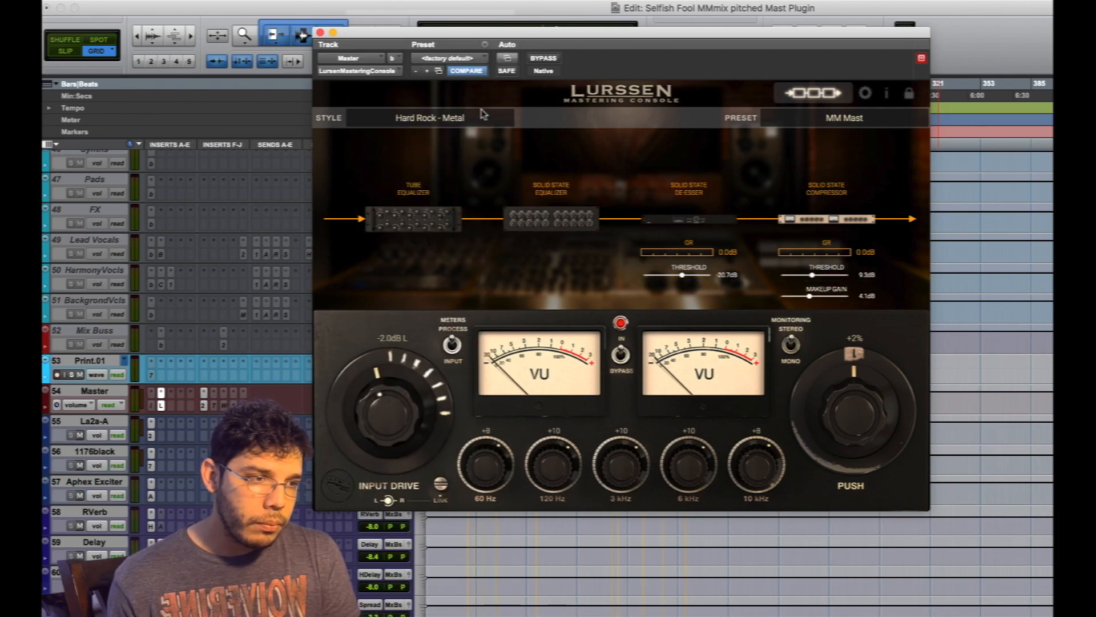
left_click(430, 118)
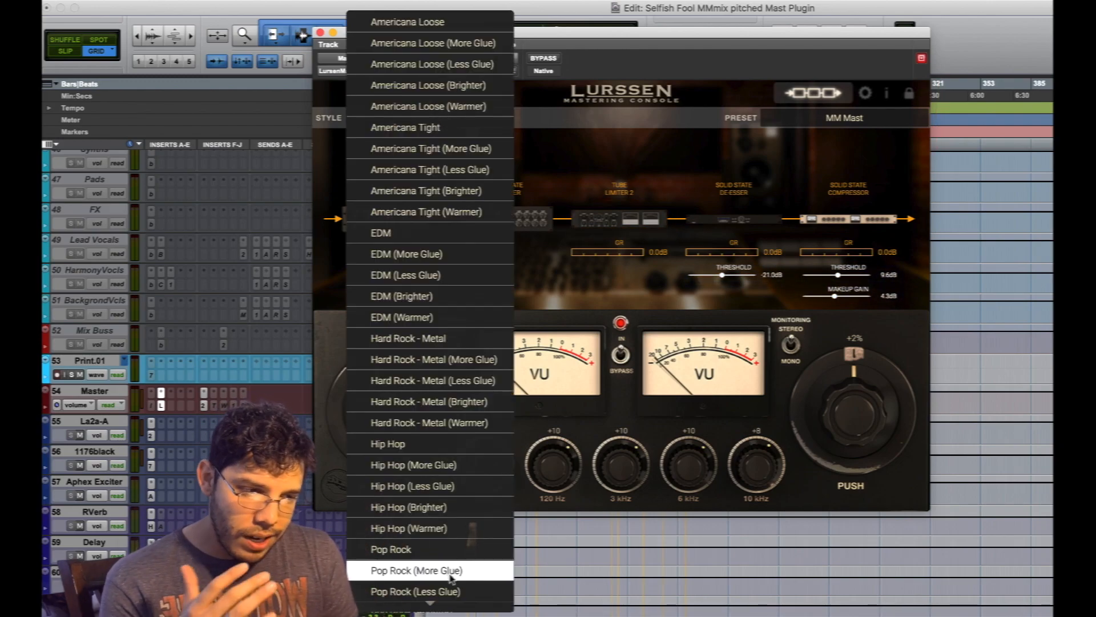
mouse_move(427, 85)
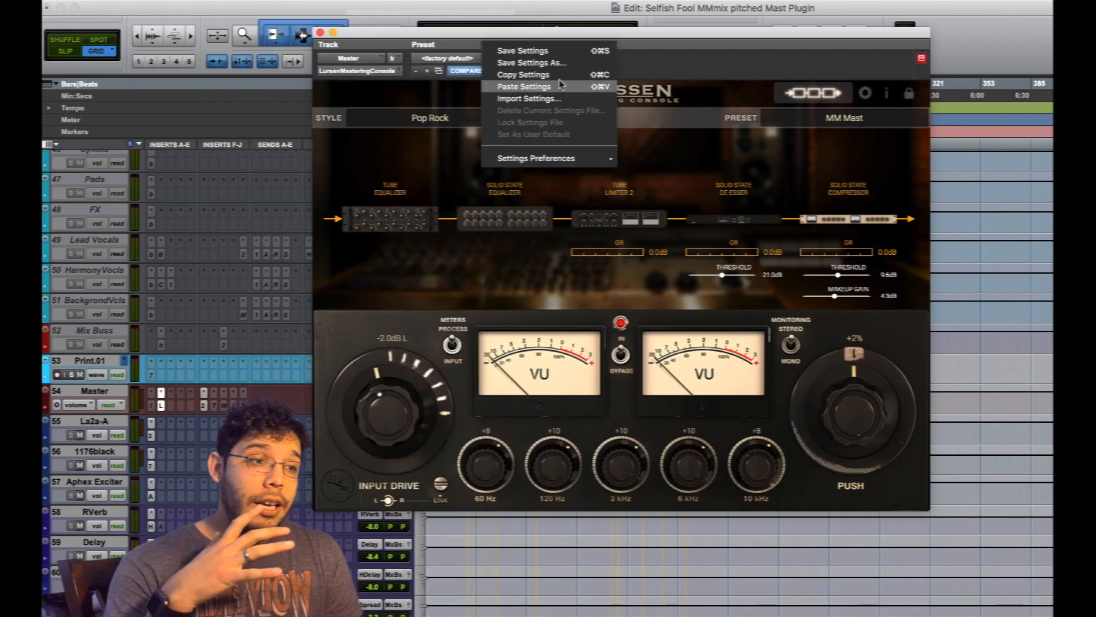
Paste the saved settings to restore the Pop Rock / MM Mast tuning.
left_click(523, 86)
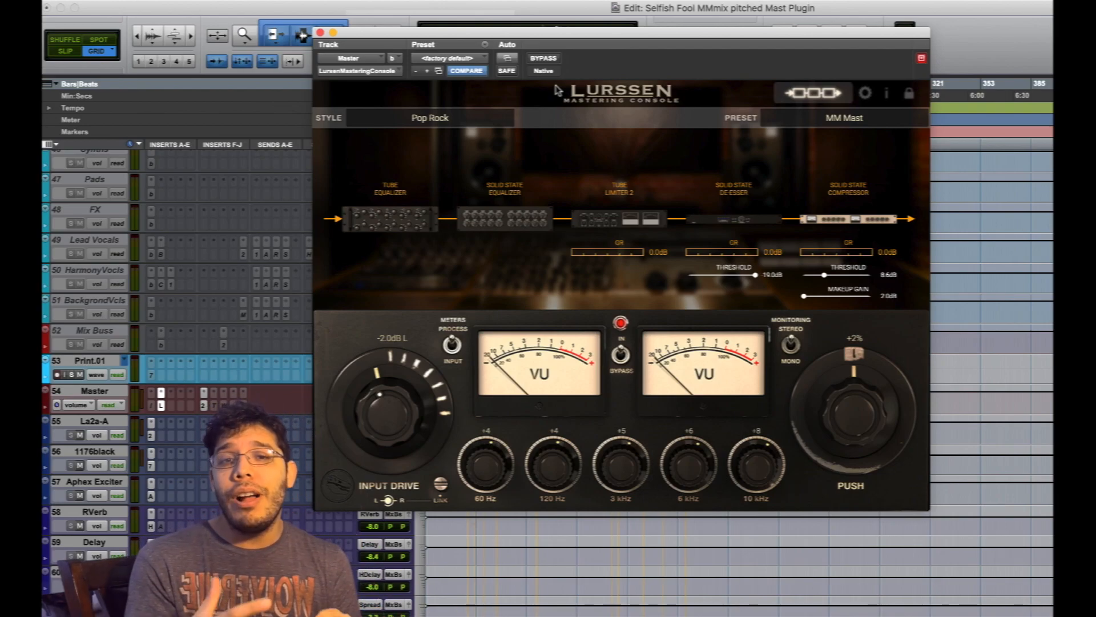
mouse_move(491, 118)
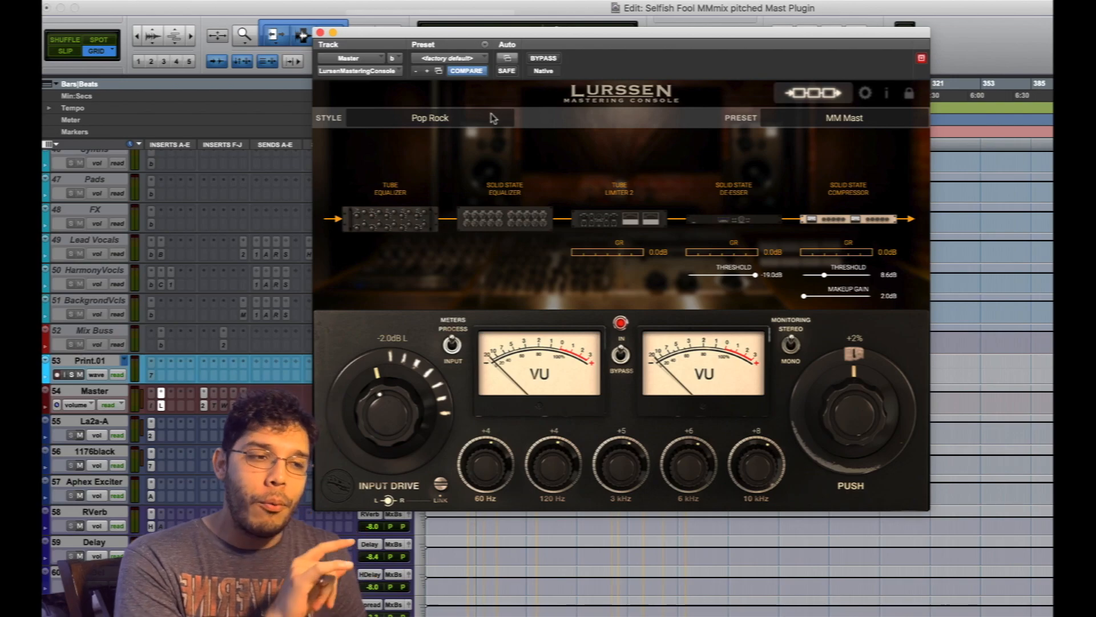
left_click(429, 118)
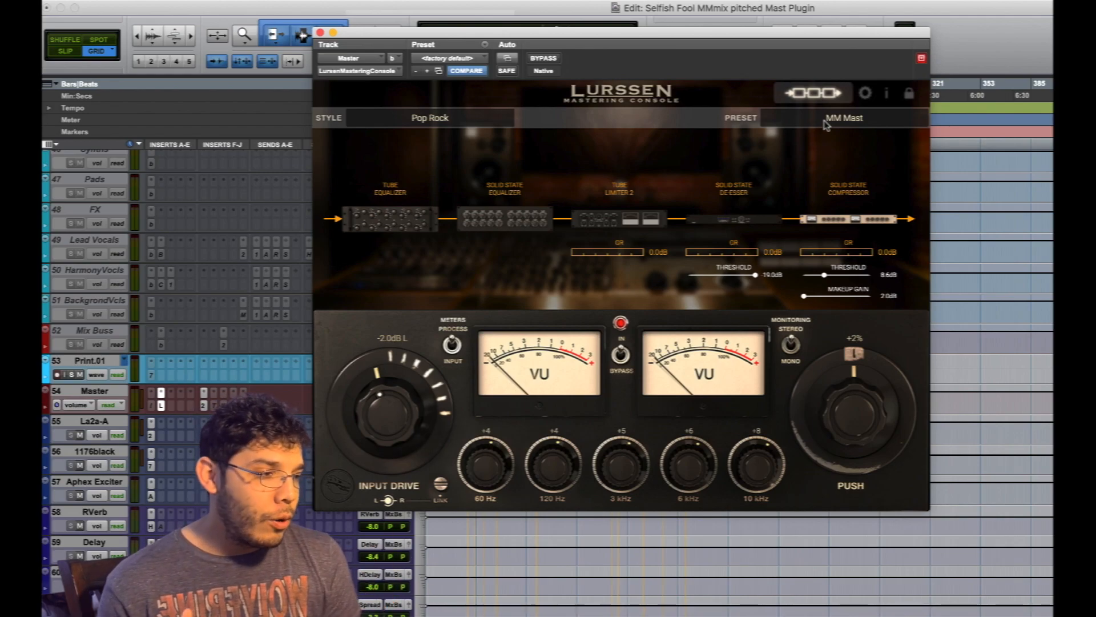
Audition the MM Tube and MM Hip Hop presets, then reload MM Mast.
left_click(844, 117)
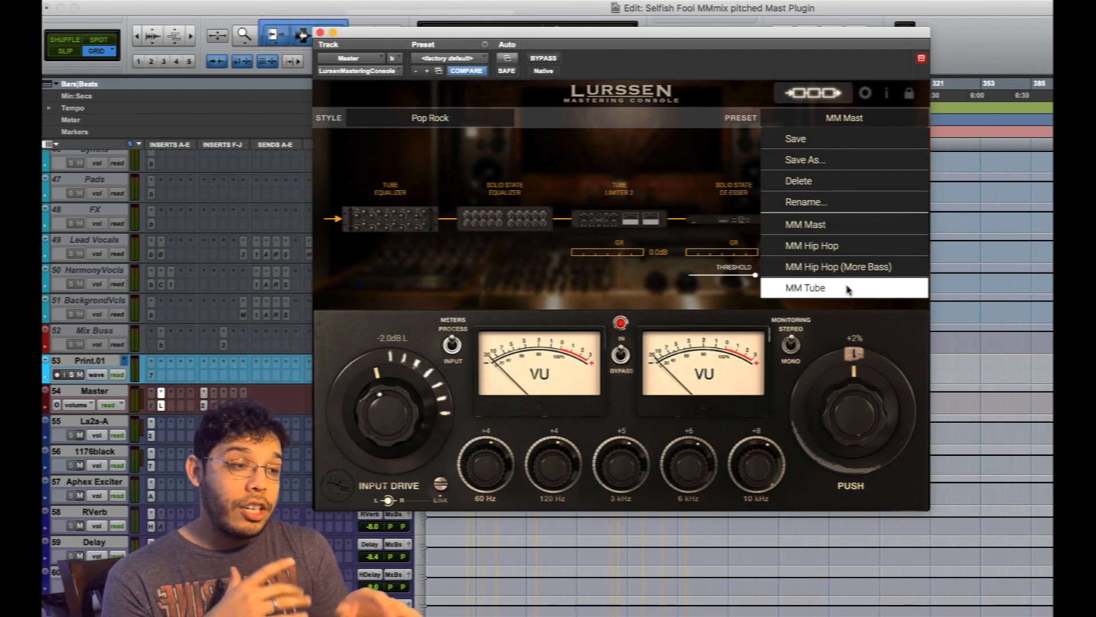
left_click(805, 288)
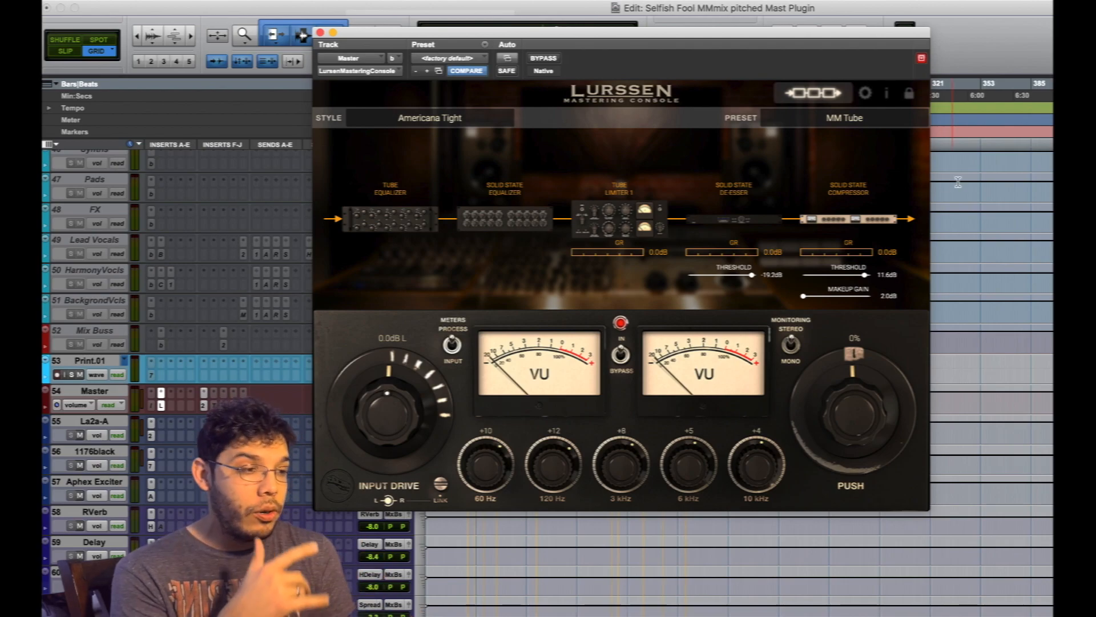
left_click(844, 117)
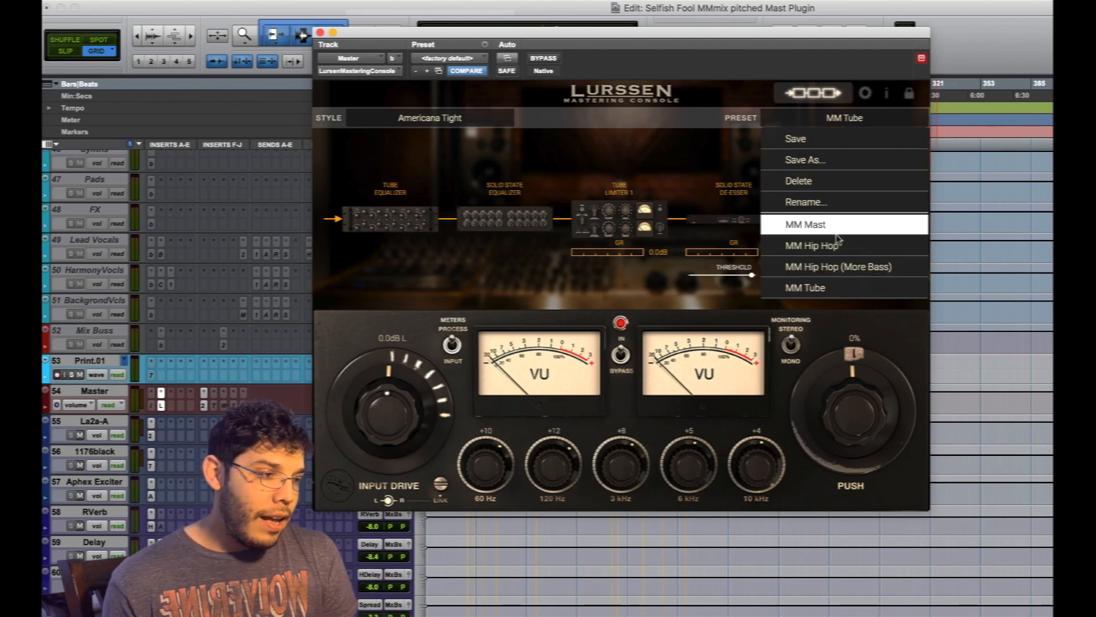
left_click(839, 266)
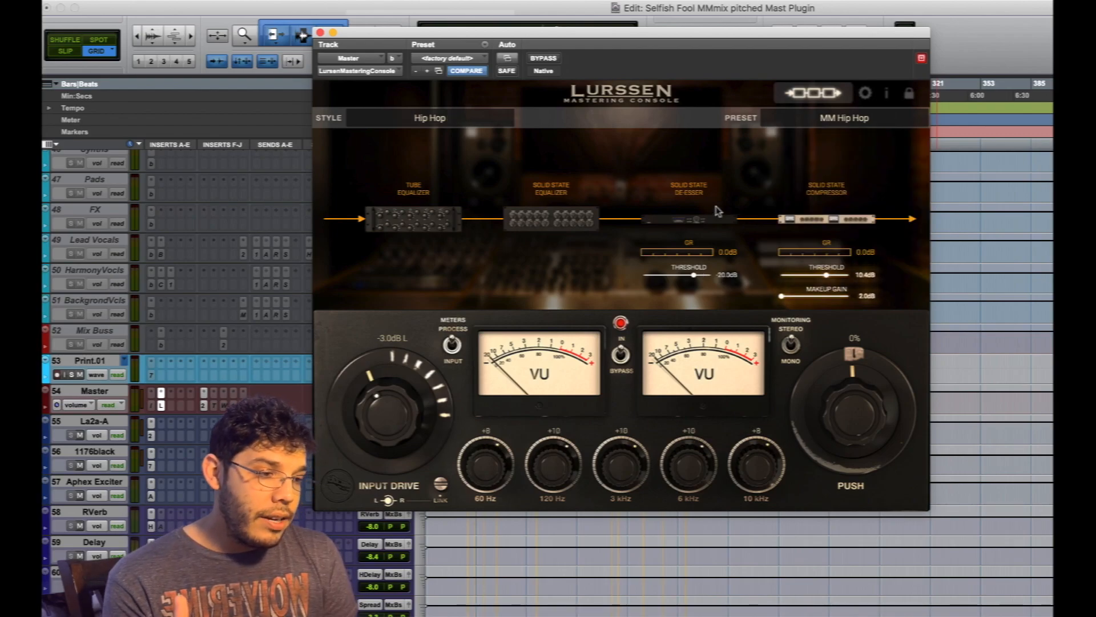
left_click(843, 117)
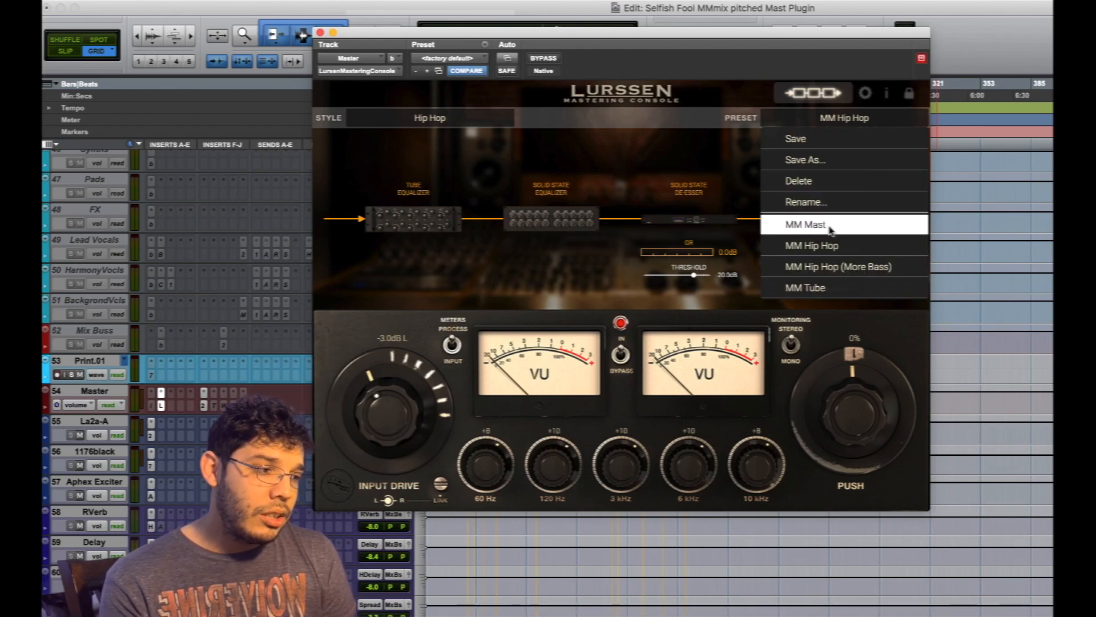
left_click(805, 225)
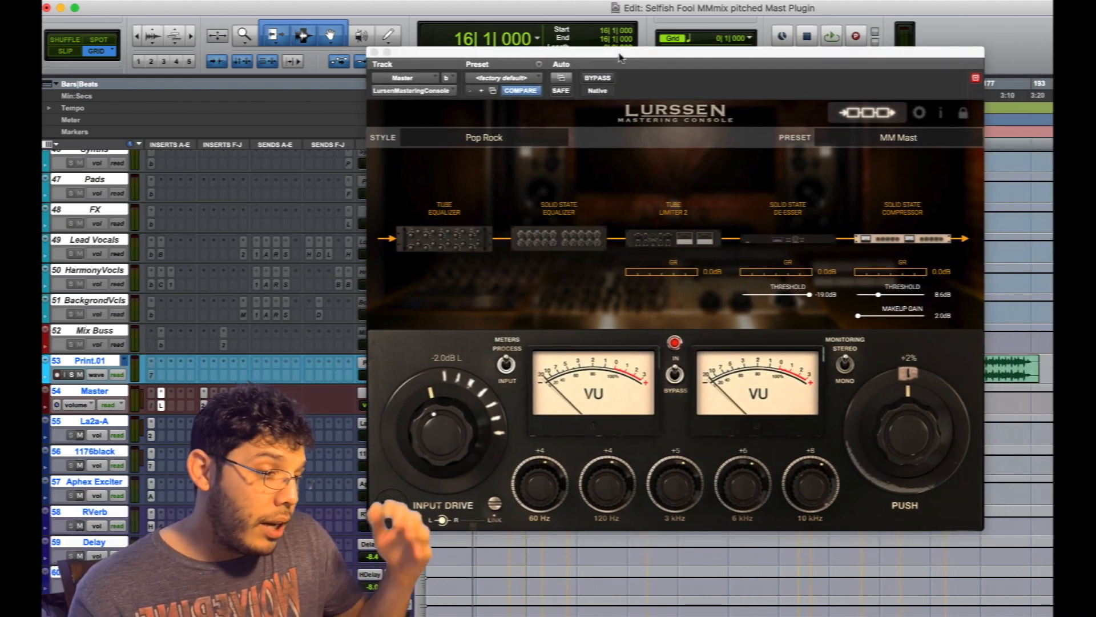
left_click(830, 36)
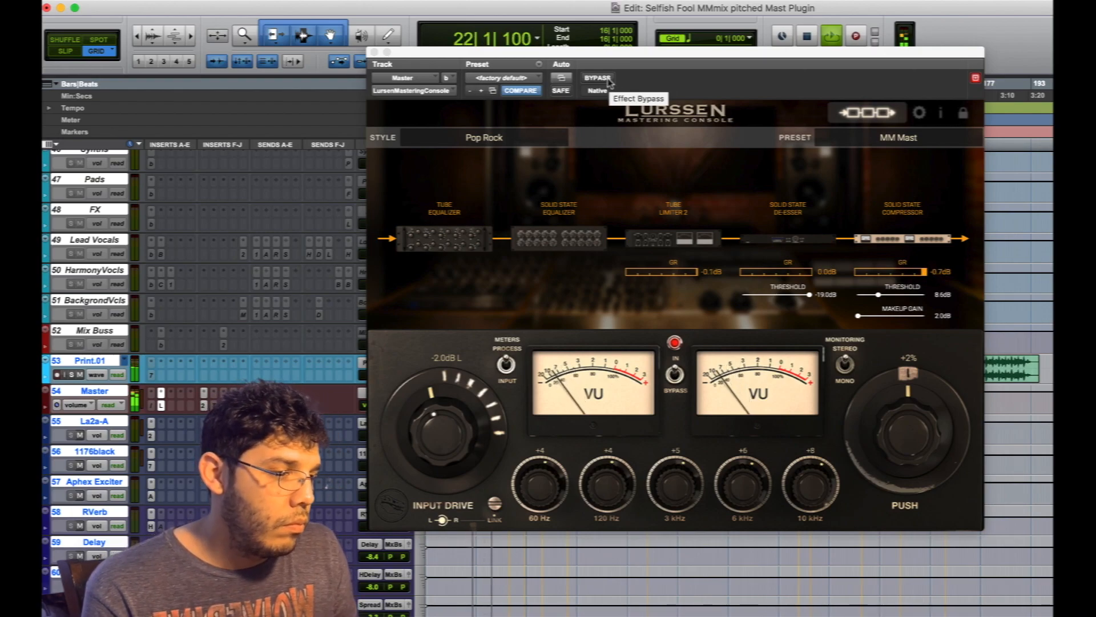
left_click(597, 78)
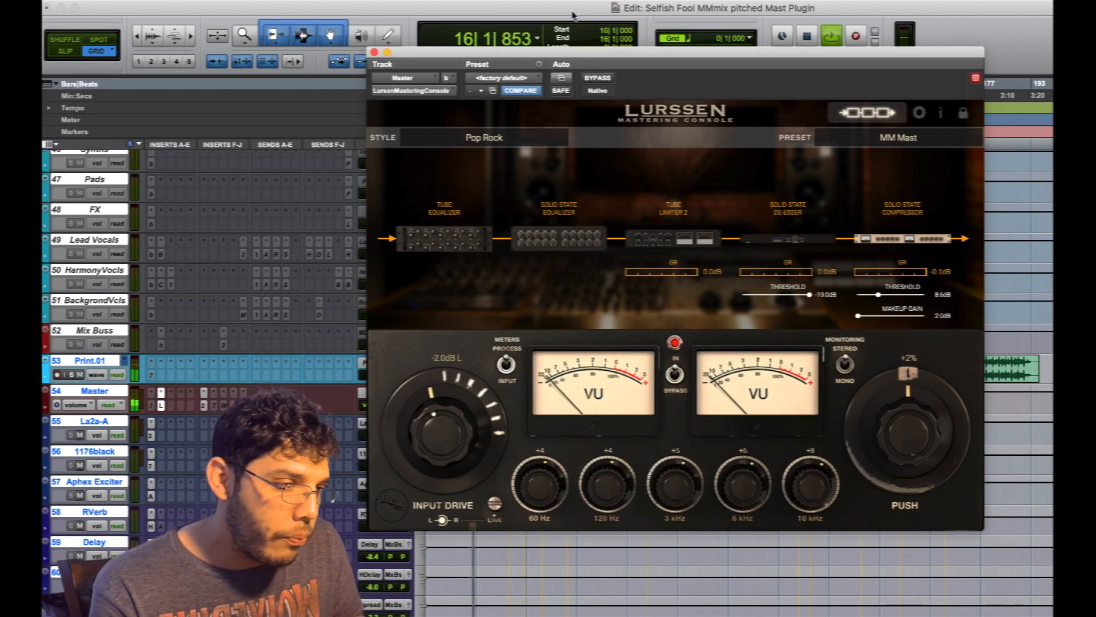
mouse_move(598, 77)
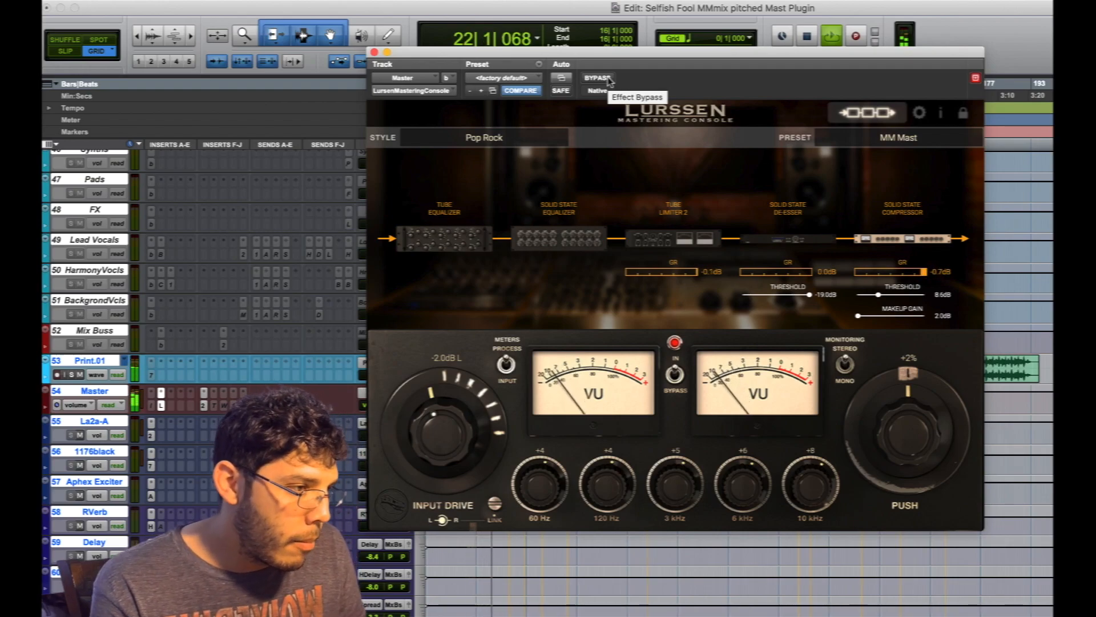
left_click(596, 77)
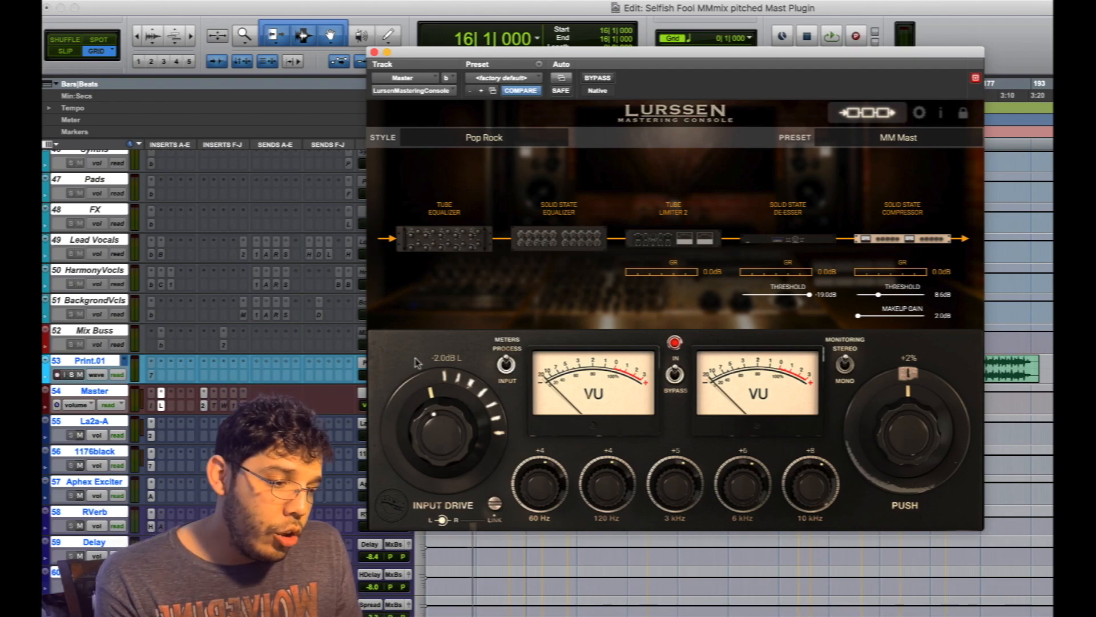
mouse_move(456, 413)
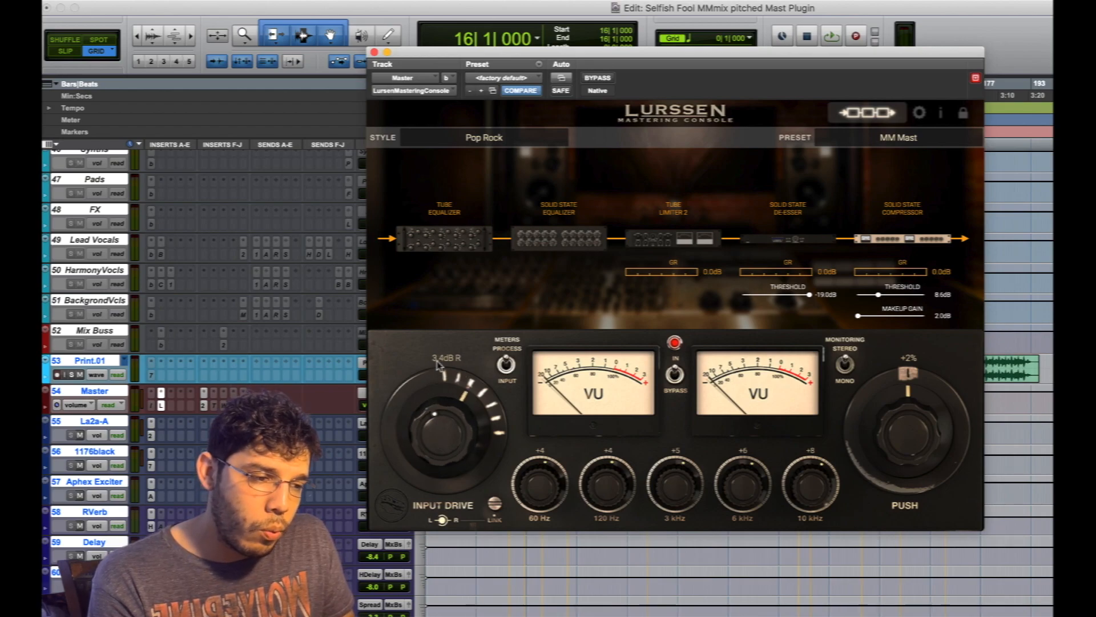
left_click_drag(438, 378, 432, 415)
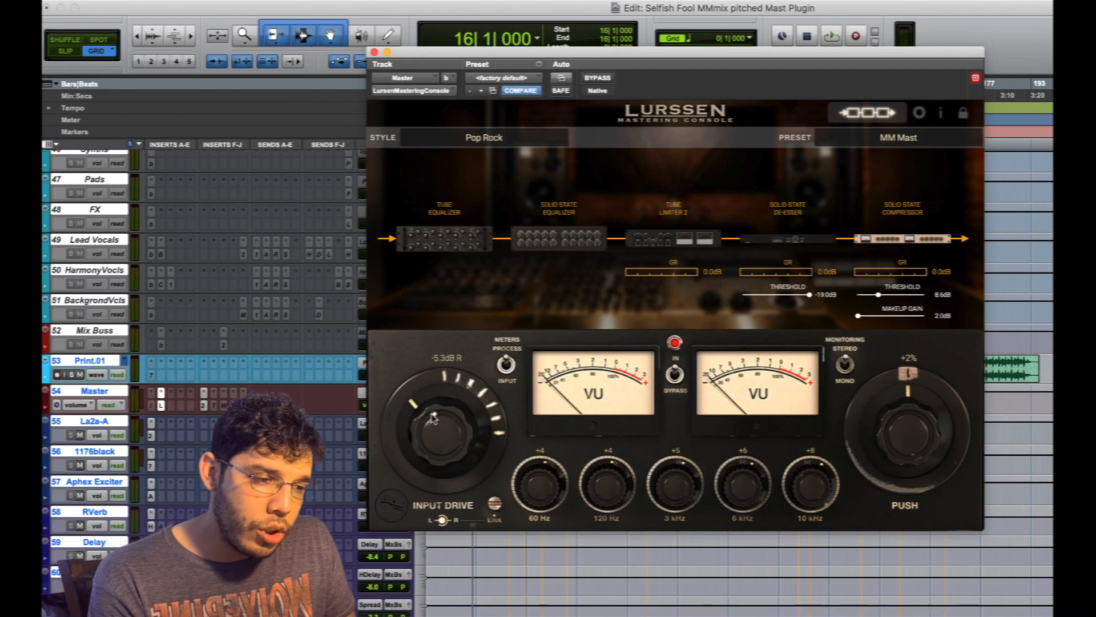
left_click_drag(431, 416, 471, 392)
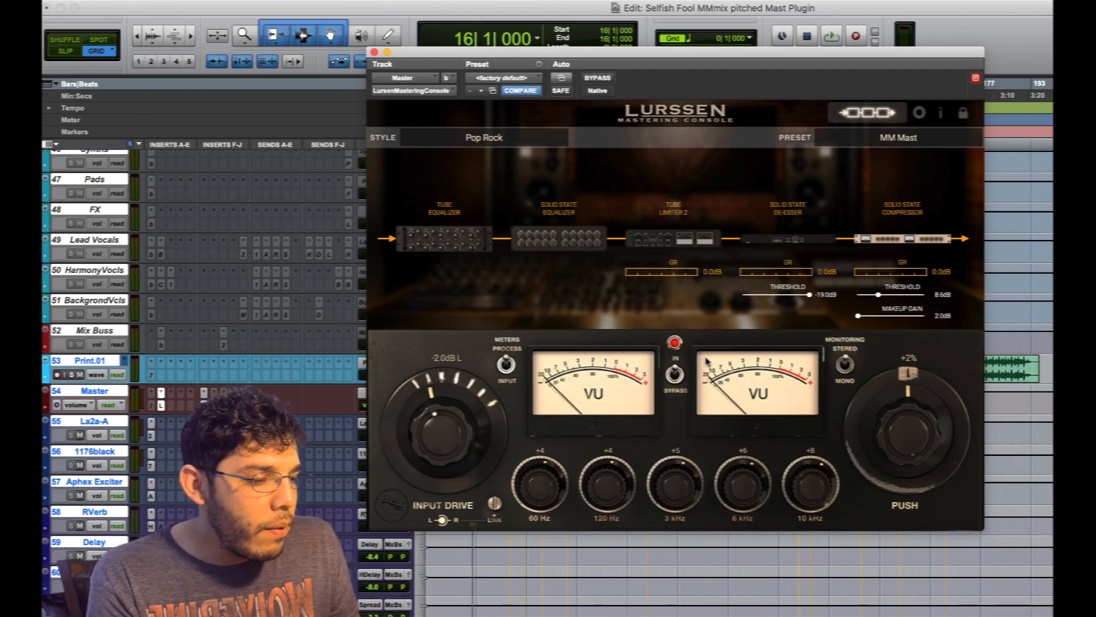
left_click(673, 341)
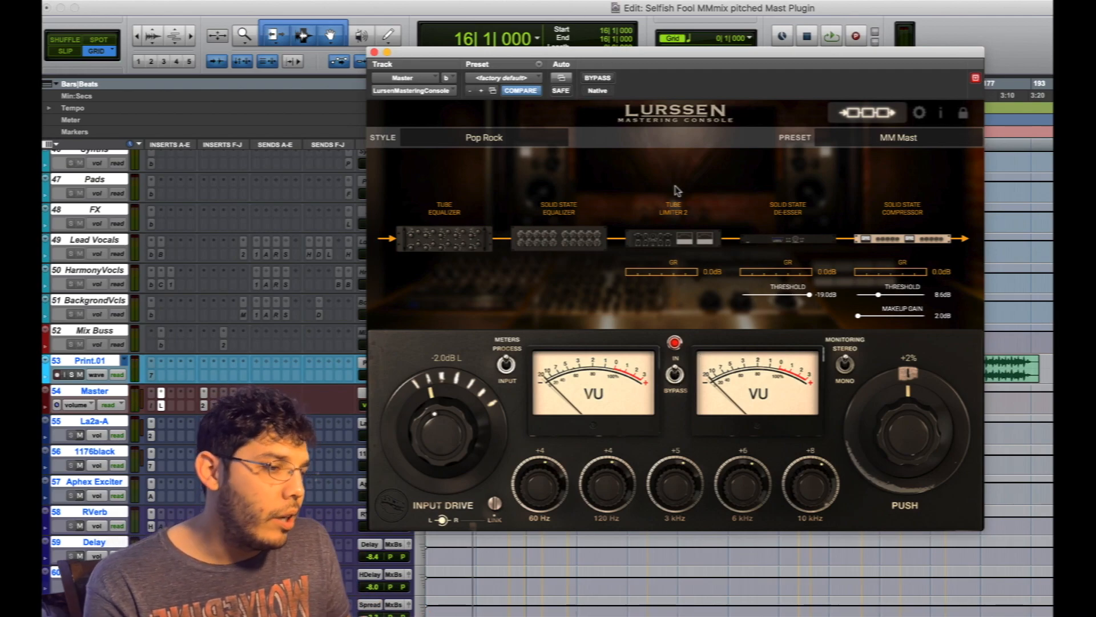
mouse_move(734, 395)
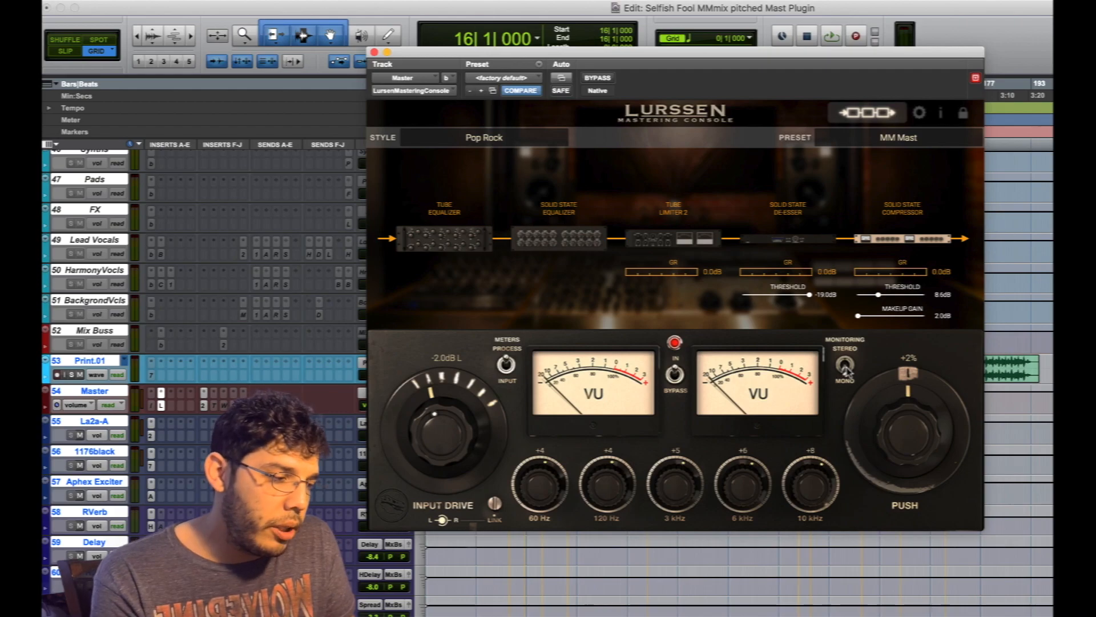
left_click(830, 35)
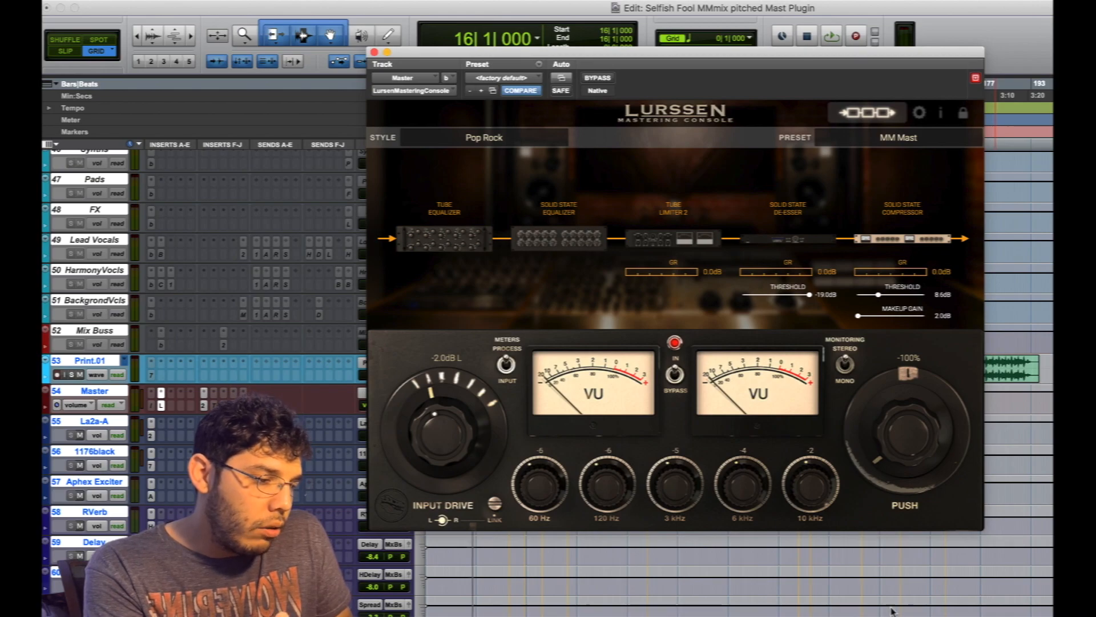
left_click_drag(902, 419, 898, 459)
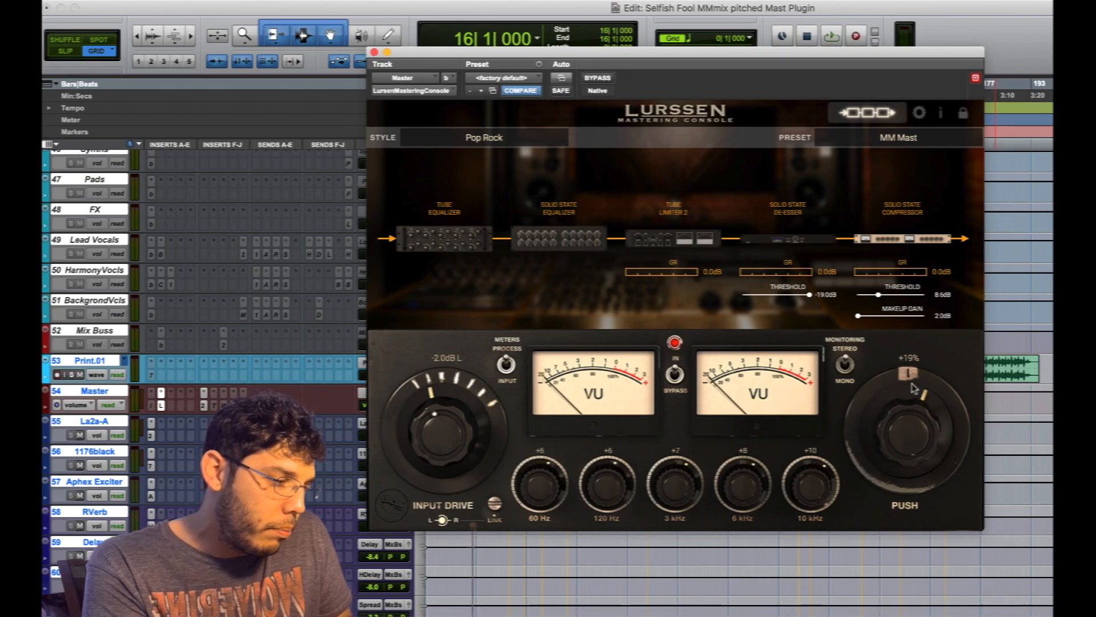
left_click_drag(912, 381, 913, 402)
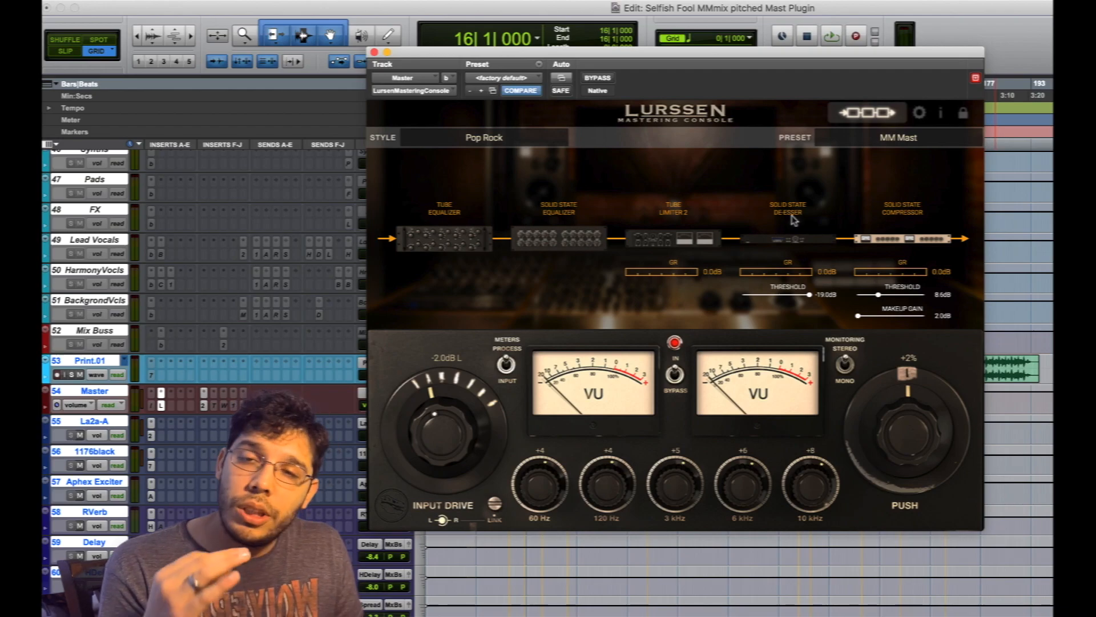
mouse_move(873, 323)
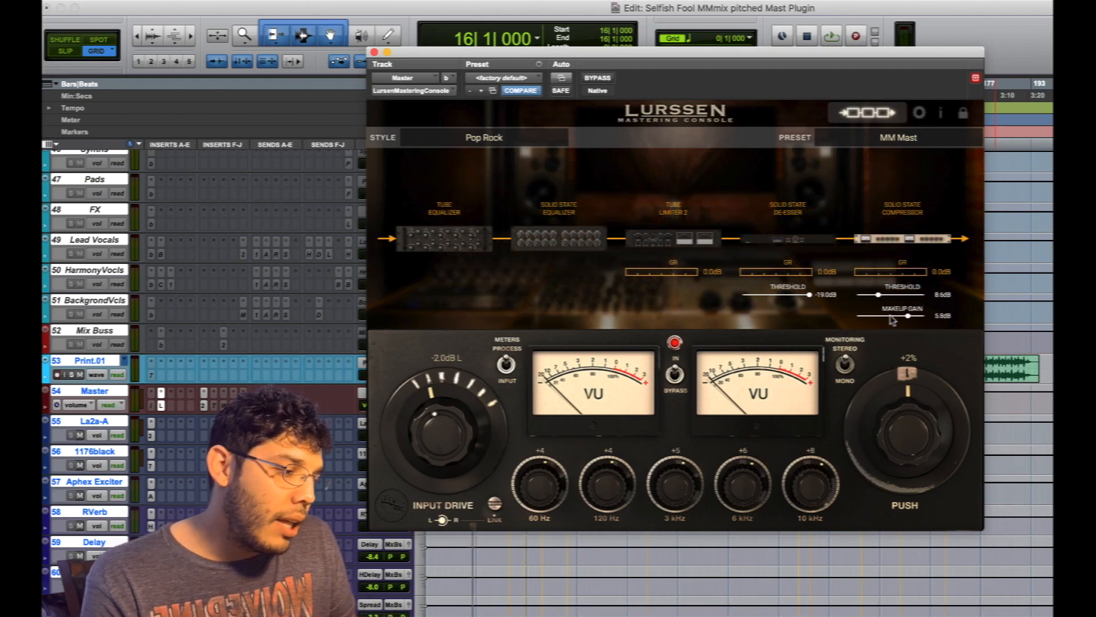
left_click_drag(909, 317, 883, 316)
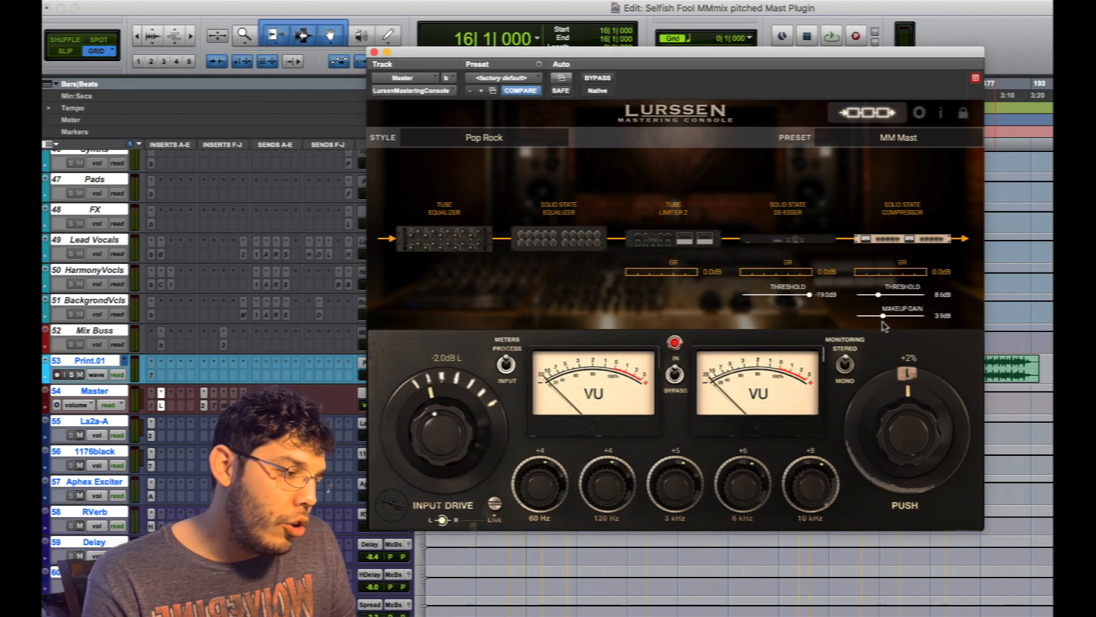
left_click_drag(883, 316, 891, 316)
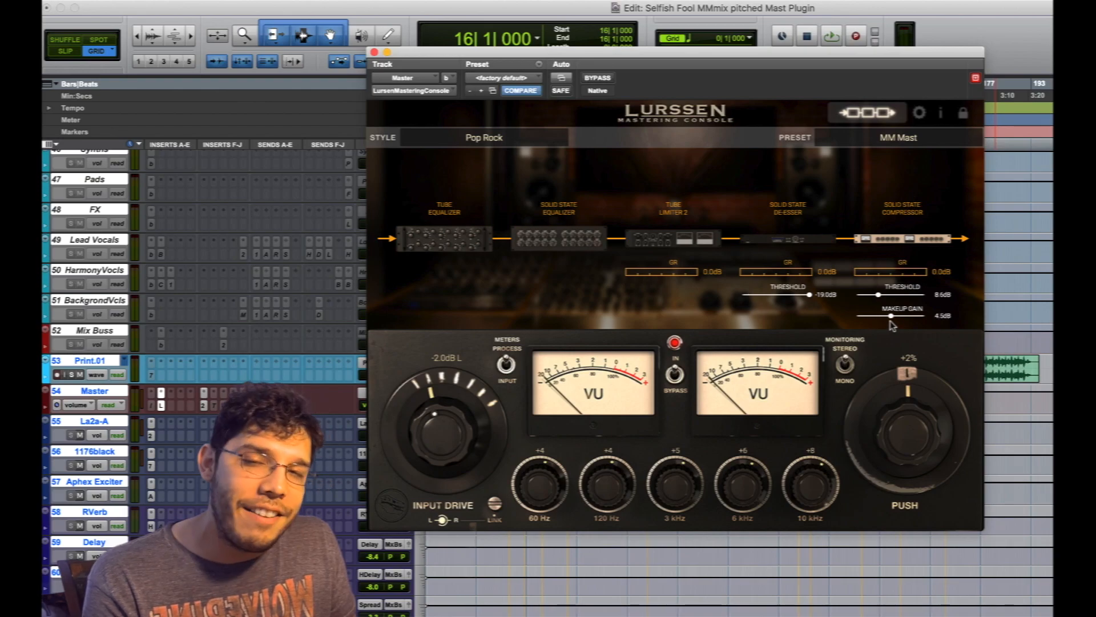
left_click_drag(892, 316, 863, 316)
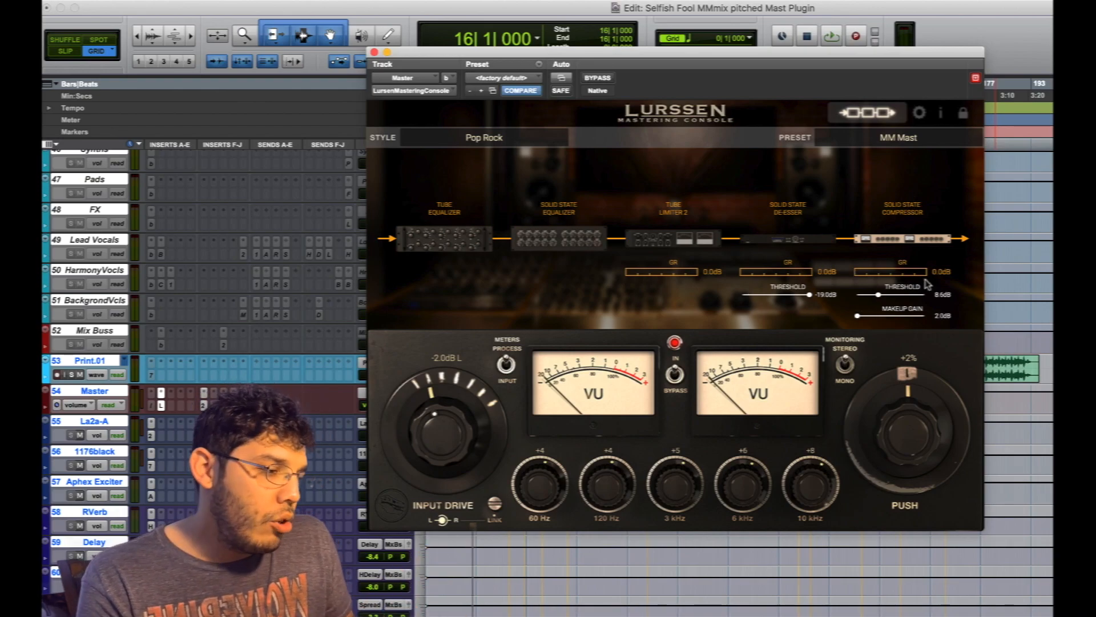
left_click(865, 112)
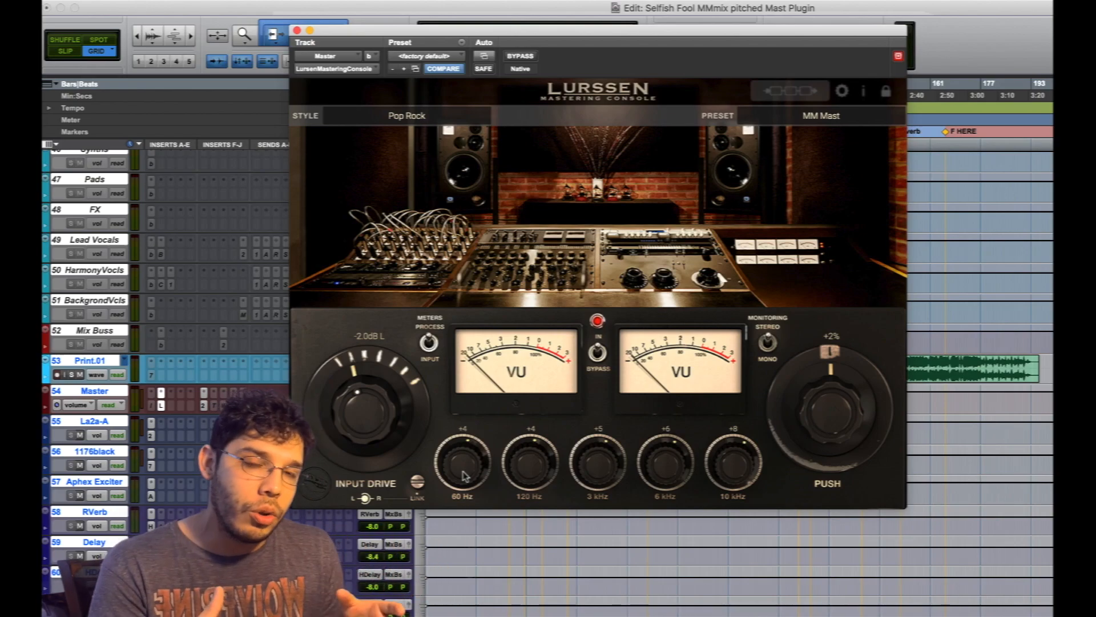
left_click(790, 91)
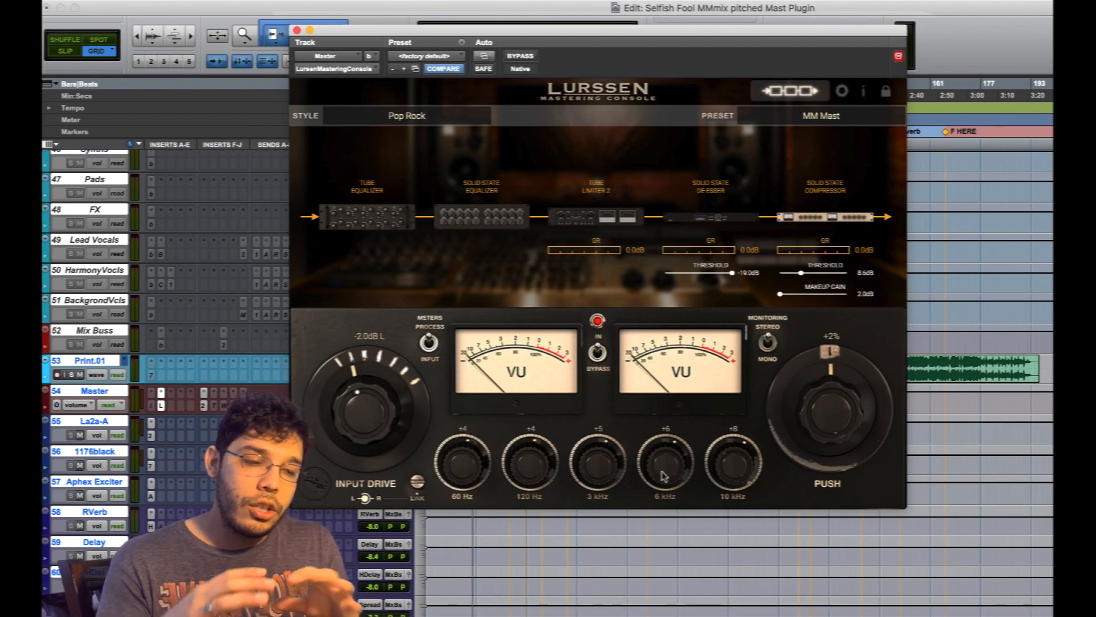
mouse_move(540, 474)
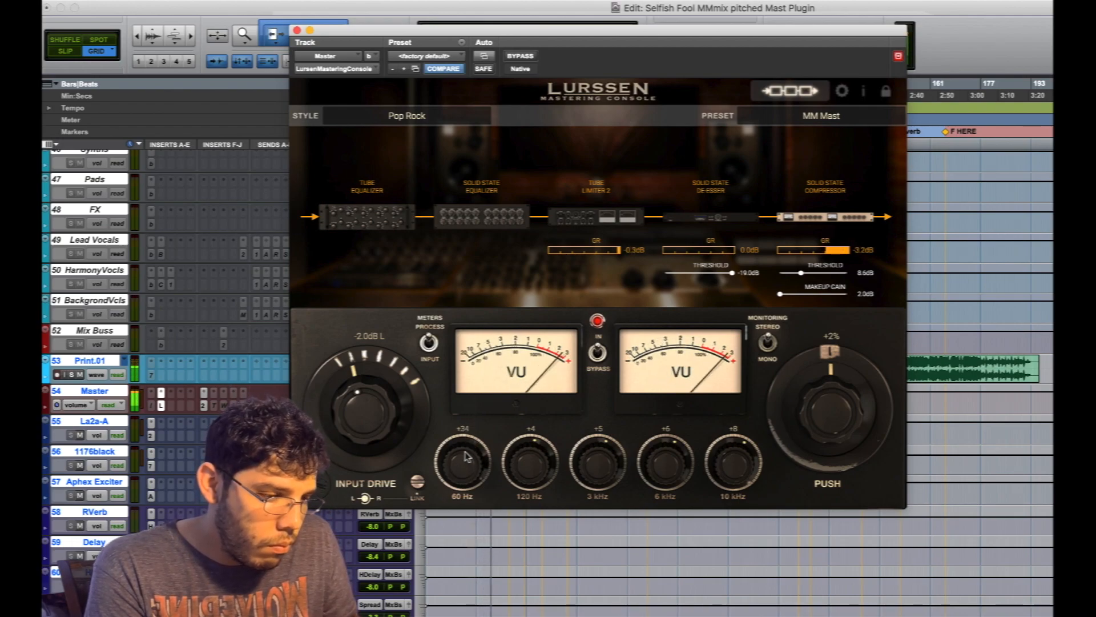
Boost the 60 Hz band heavily, then pull it back down to +4.
left_click_drag(461, 458, 461, 481)
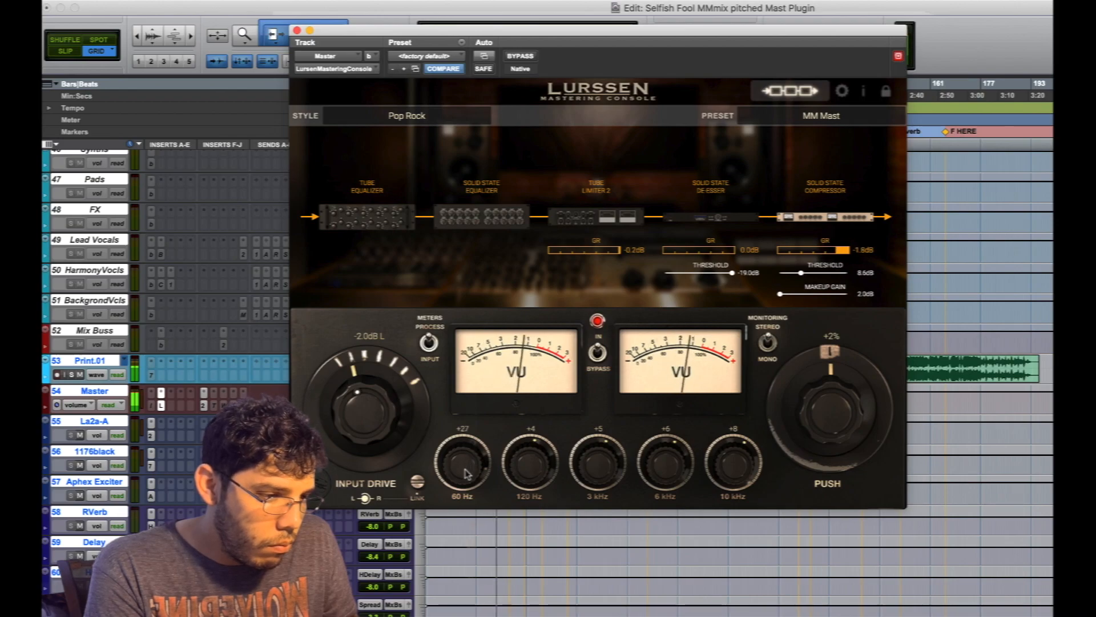
left_click_drag(462, 465, 462, 482)
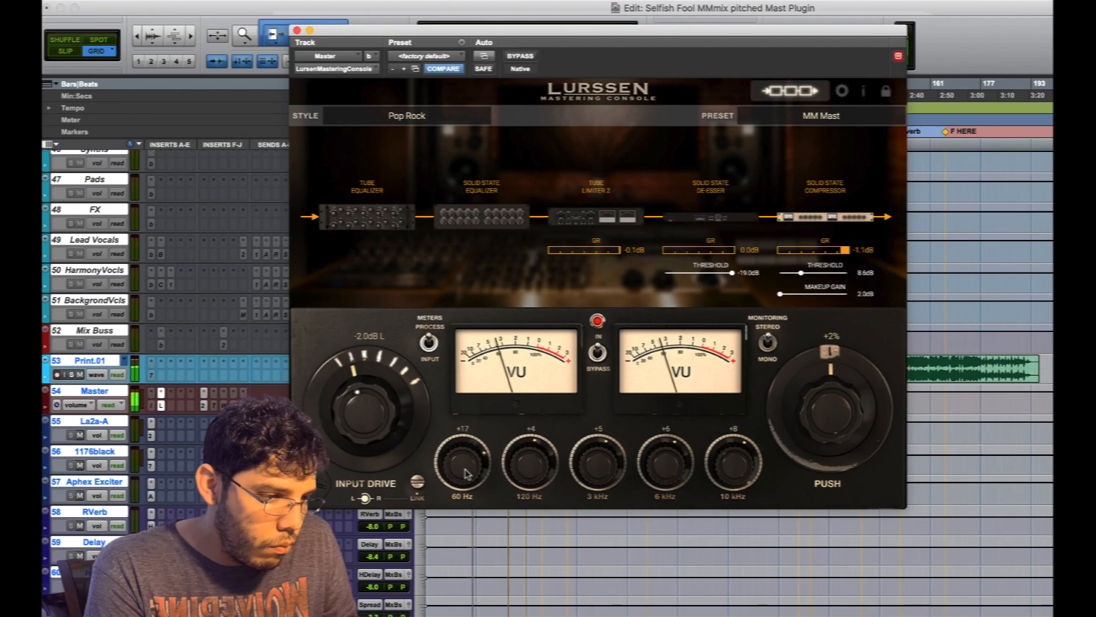
left_click_drag(463, 458, 463, 441)
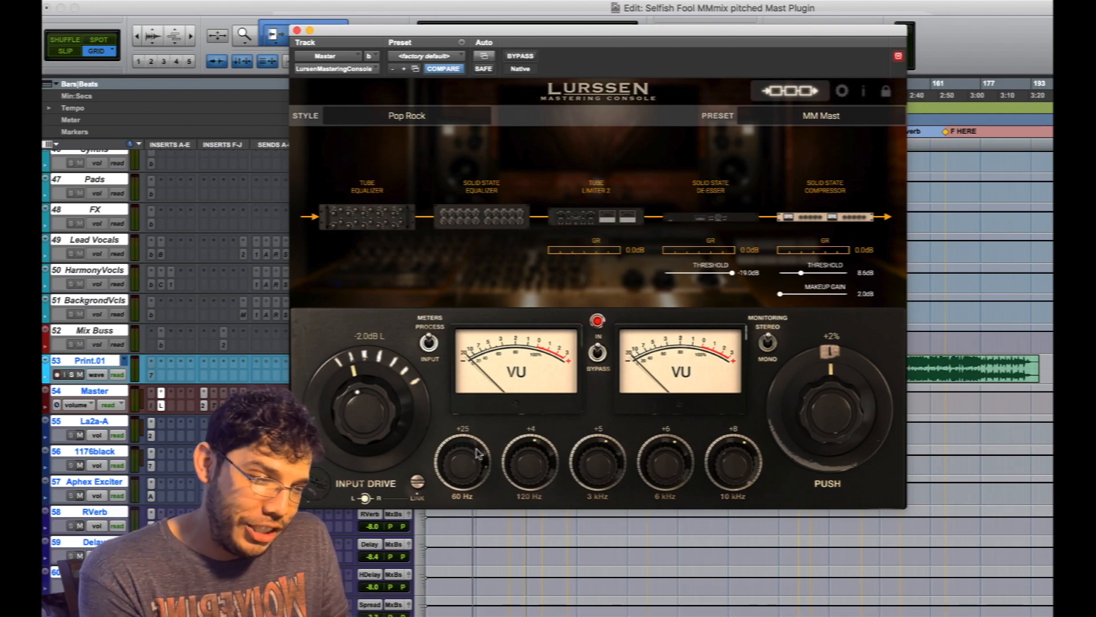
left_click_drag(462, 458, 462, 490)
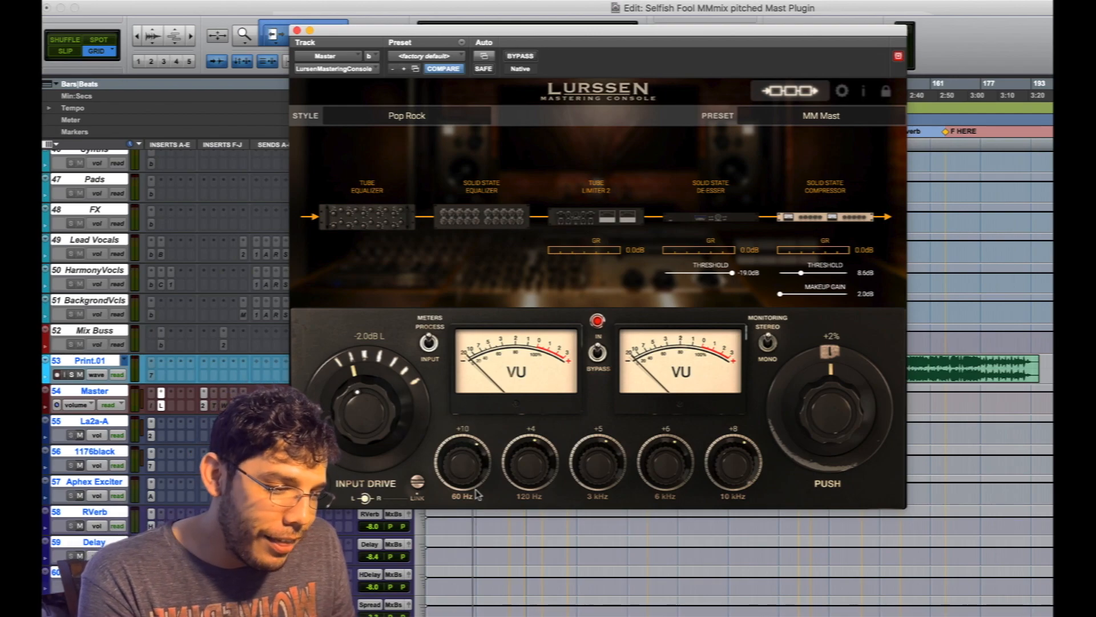
left_click_drag(463, 461, 464, 475)
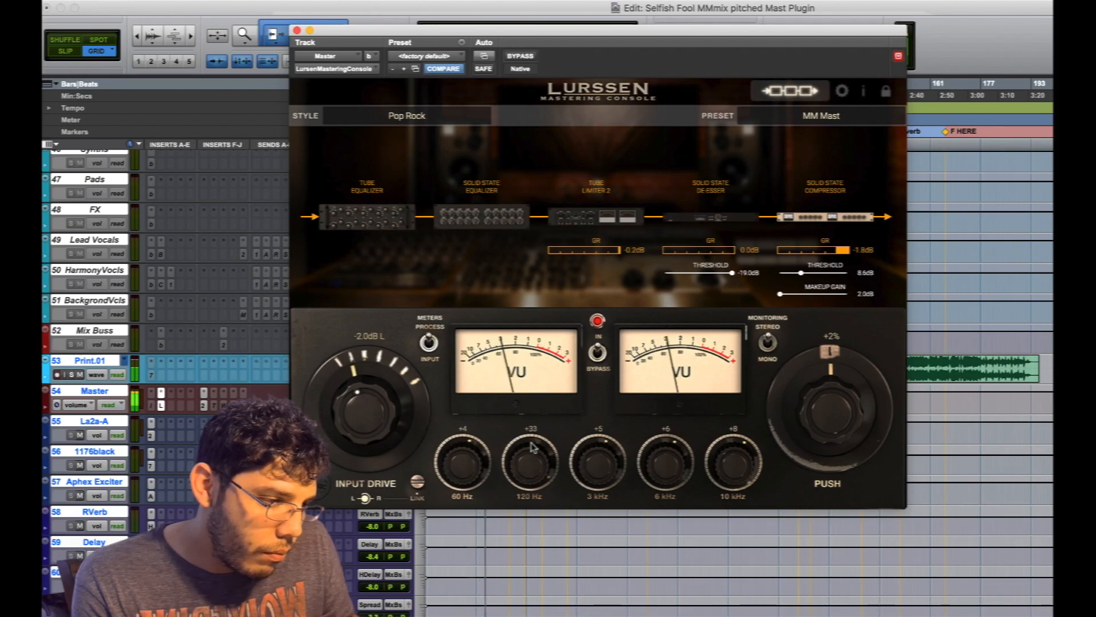
Boost the 120 Hz band heavily, then return it to +4.
left_click_drag(531, 461, 531, 475)
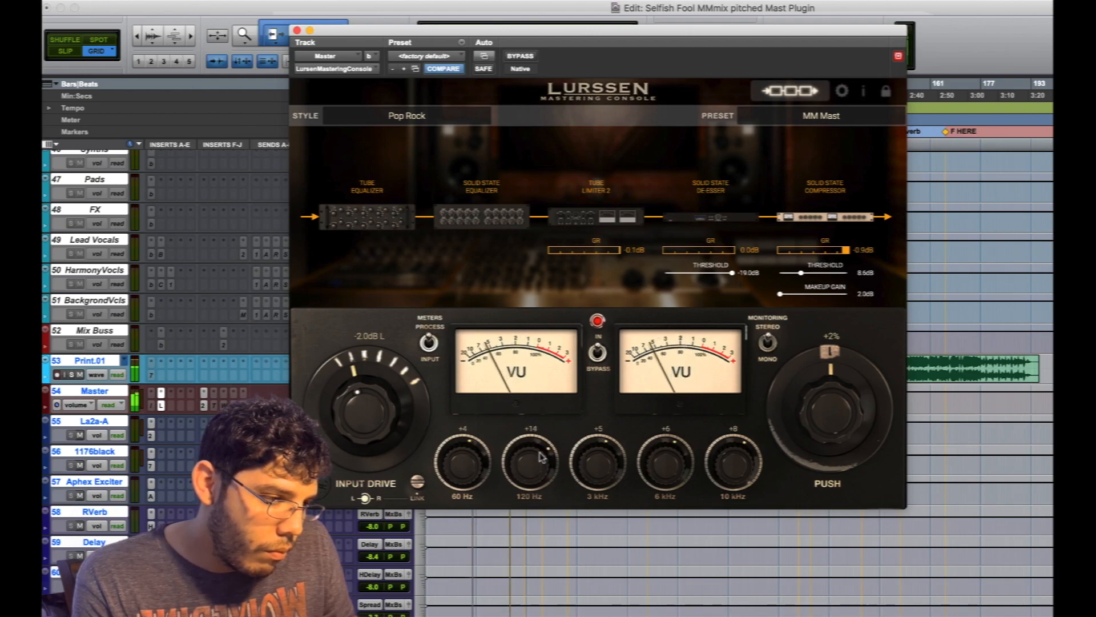
left_click_drag(530, 458, 530, 475)
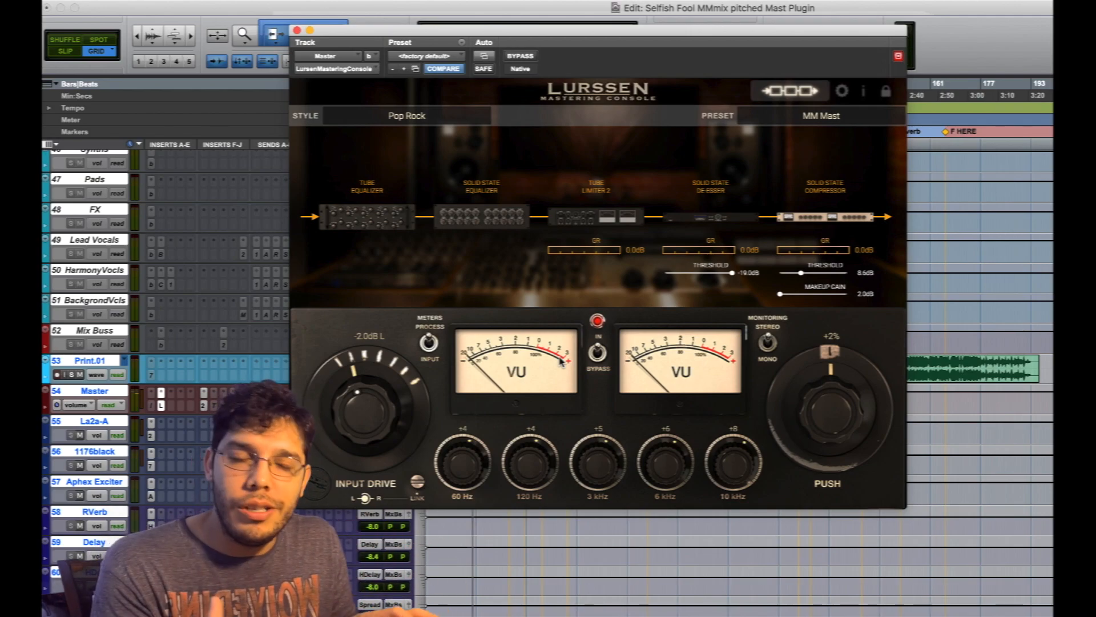
mouse_move(594, 465)
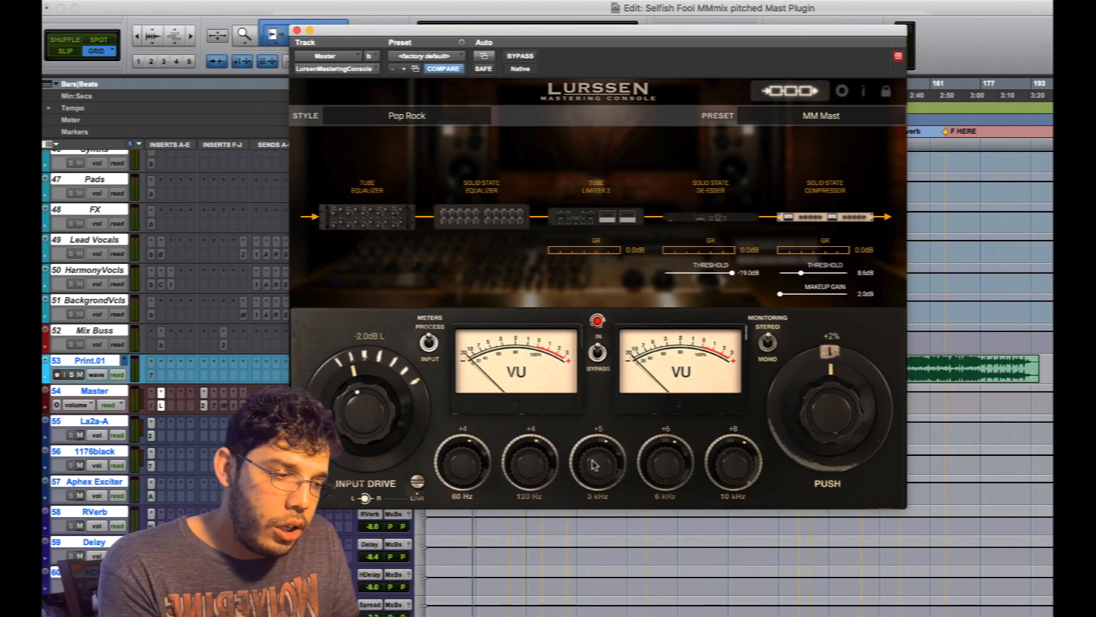
left_click_drag(598, 461, 597, 434)
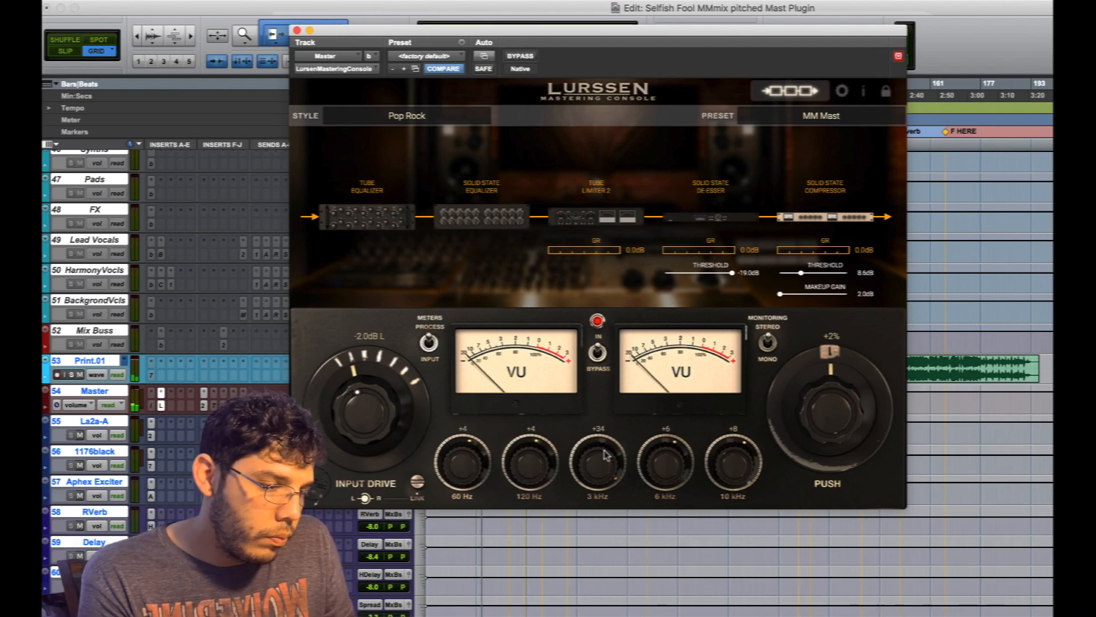
left_click_drag(598, 458, 602, 497)
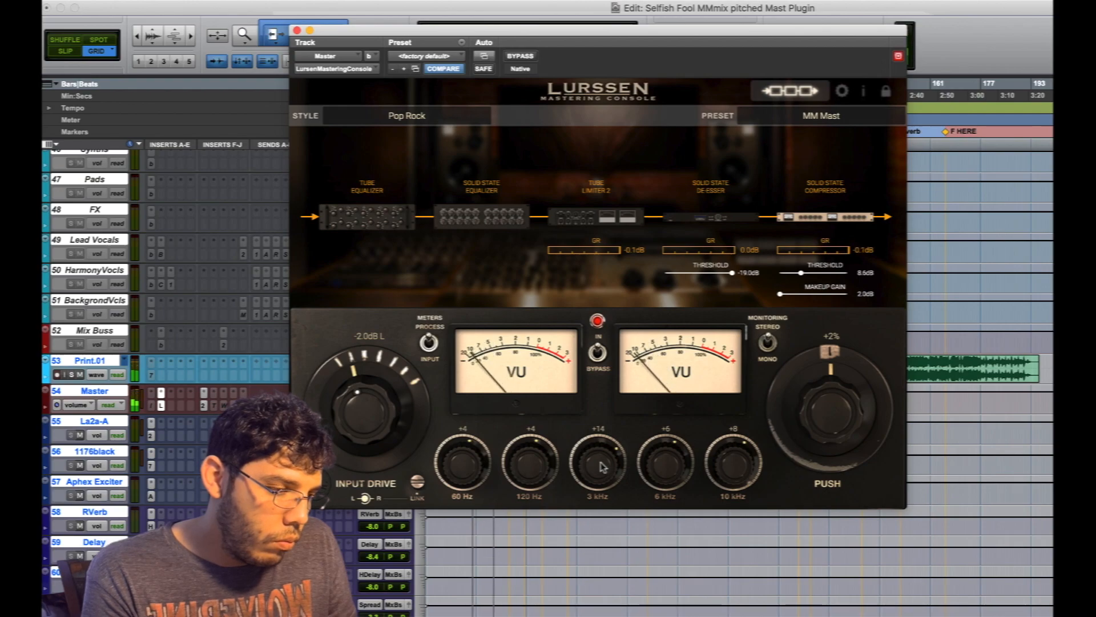
left_click_drag(598, 465, 597, 475)
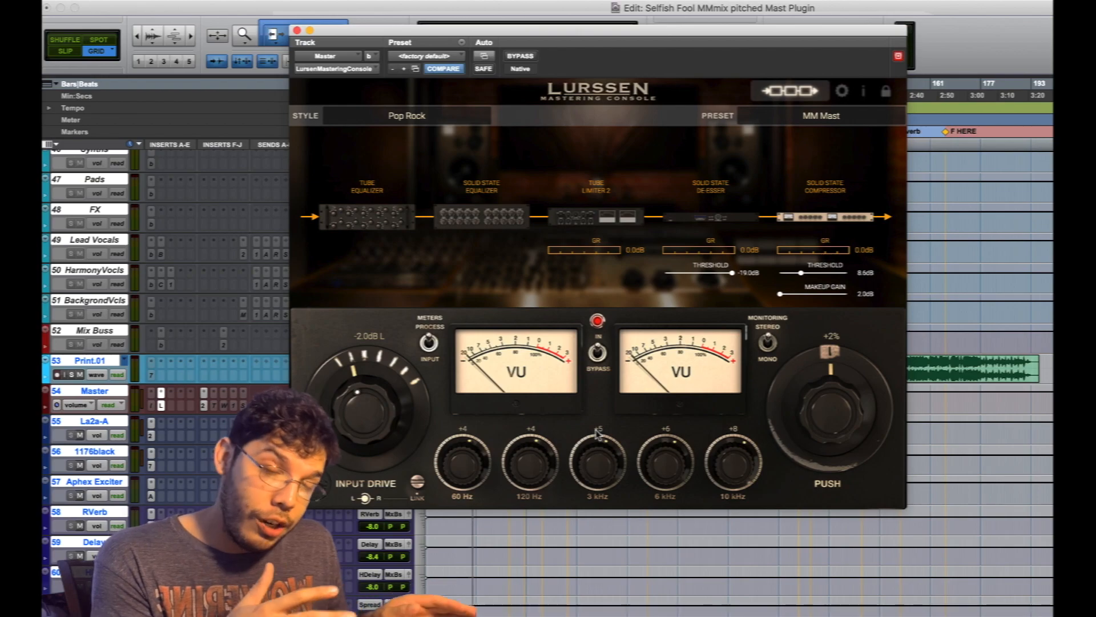
mouse_move(662, 456)
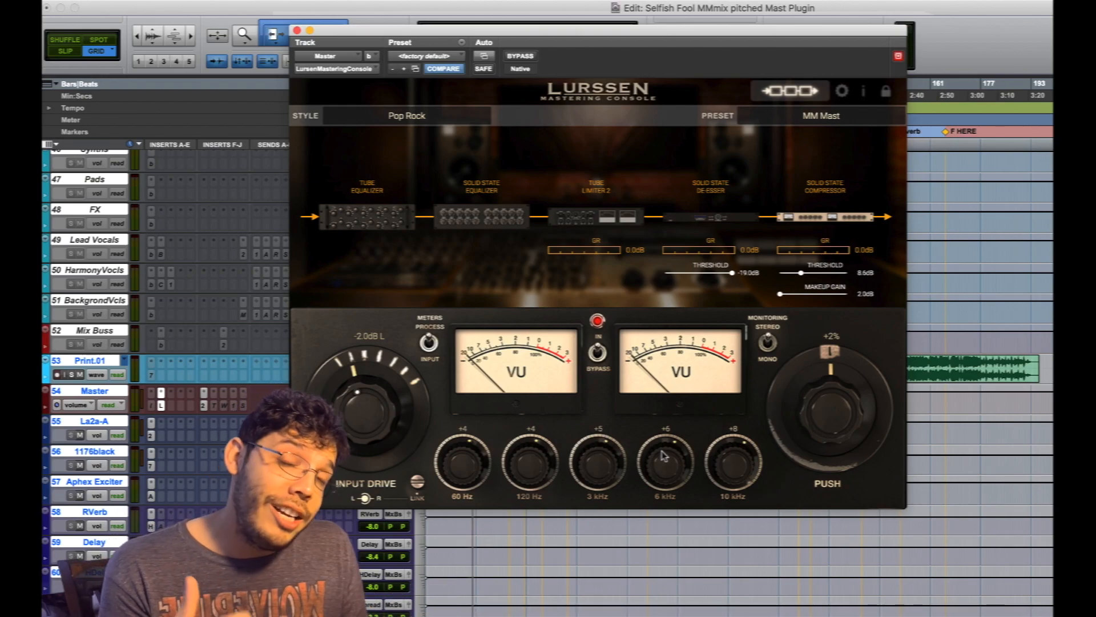
mouse_move(666, 468)
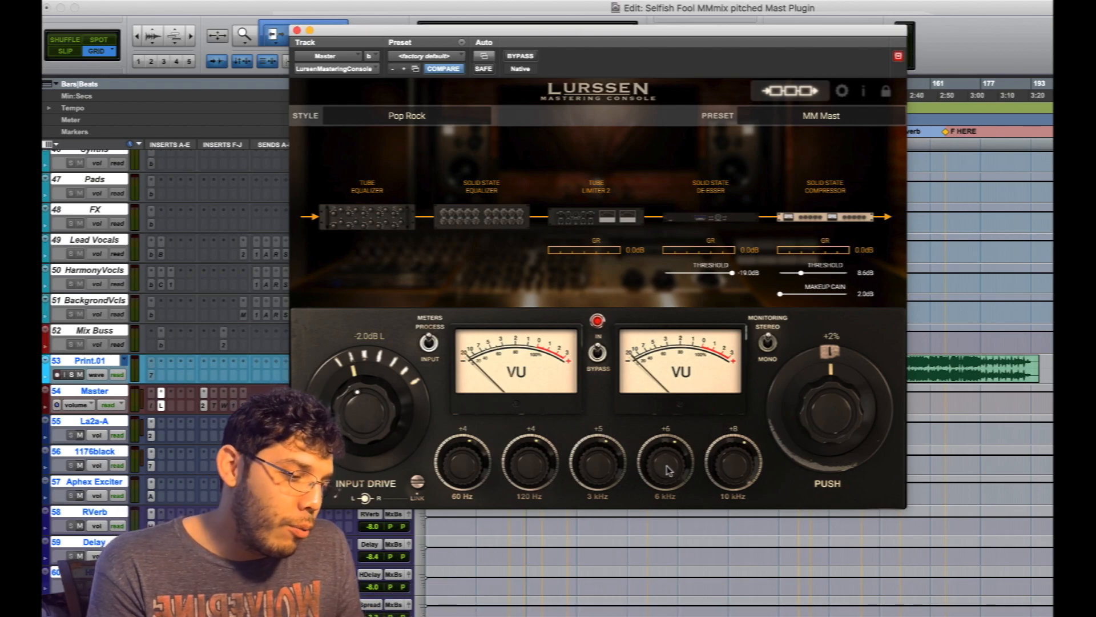
left_click_drag(664, 461, 664, 431)
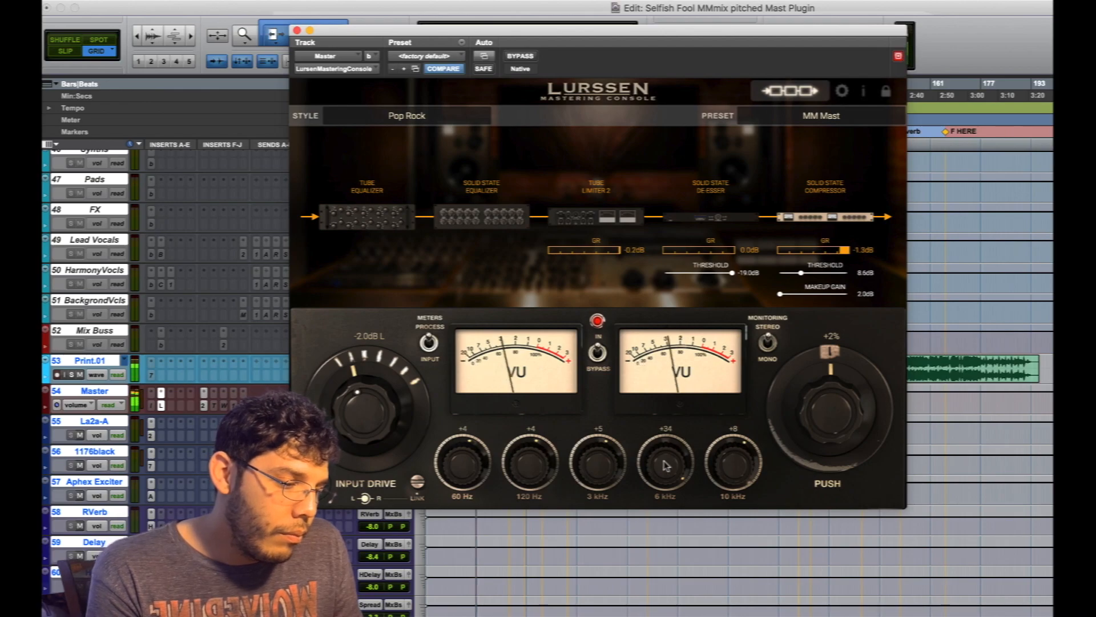
left_click_drag(664, 457, 664, 479)
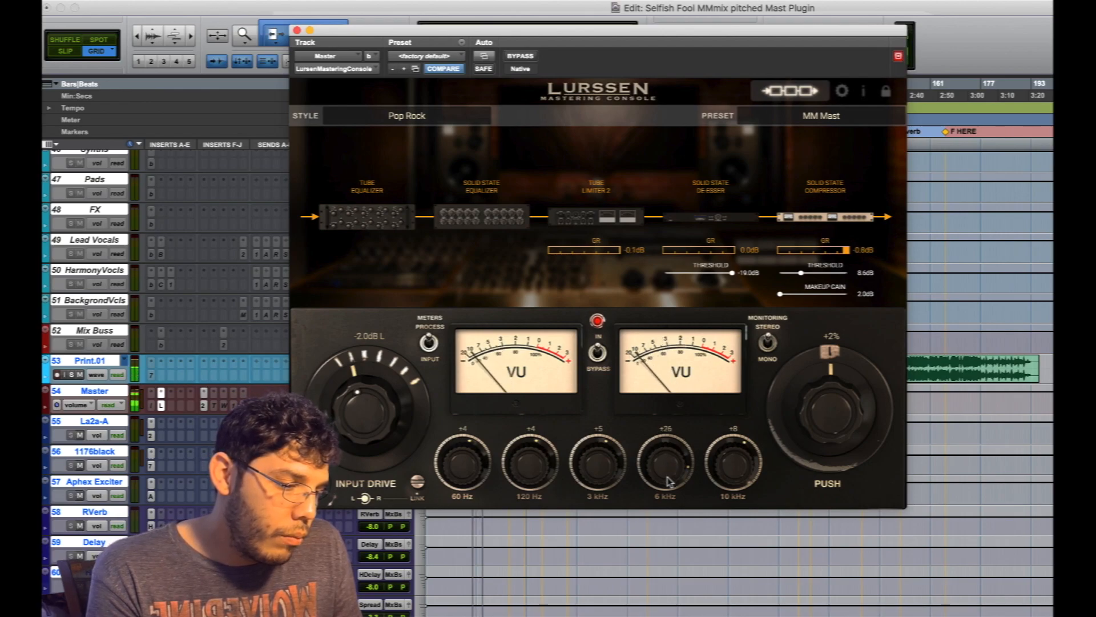
left_click_drag(666, 461, 666, 489)
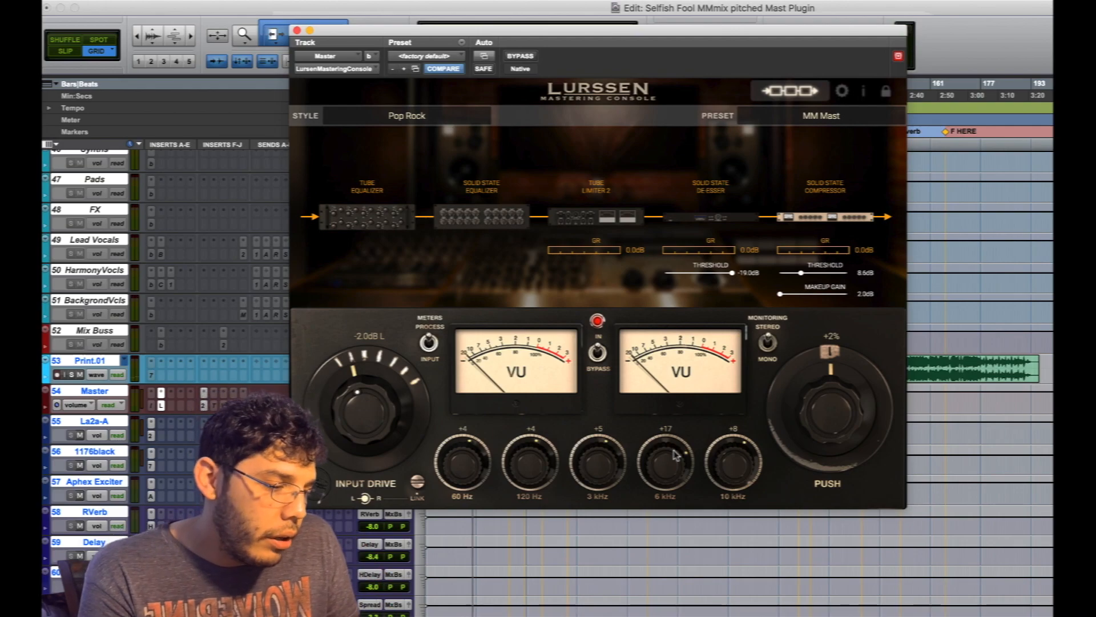
left_click_drag(665, 458, 665, 475)
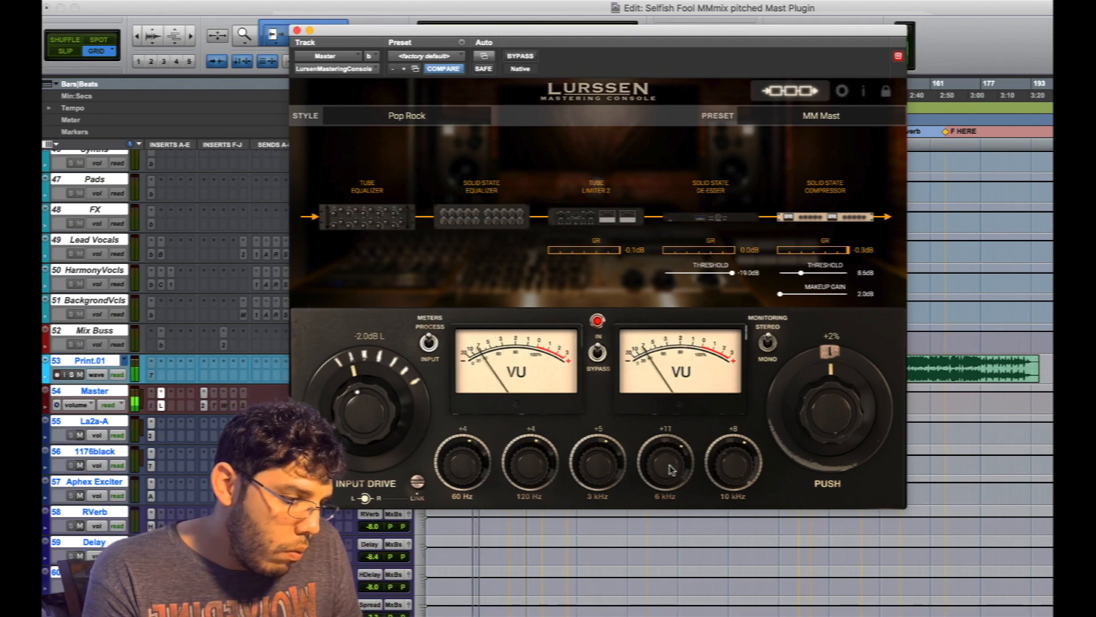
left_click_drag(665, 461, 664, 479)
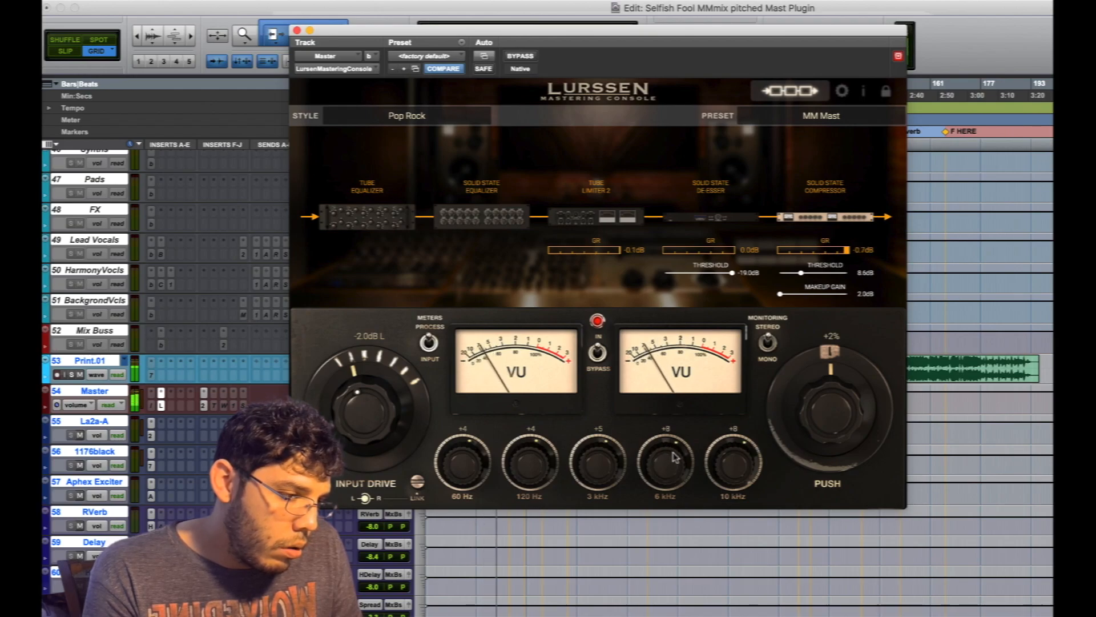
left_click_drag(665, 458, 664, 482)
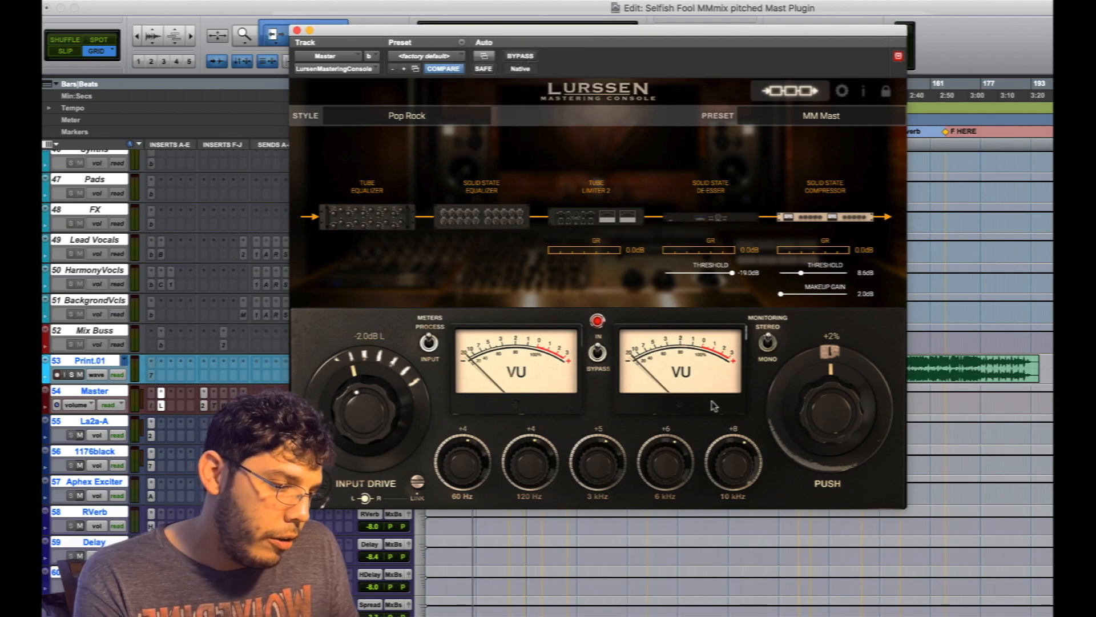
mouse_move(776, 468)
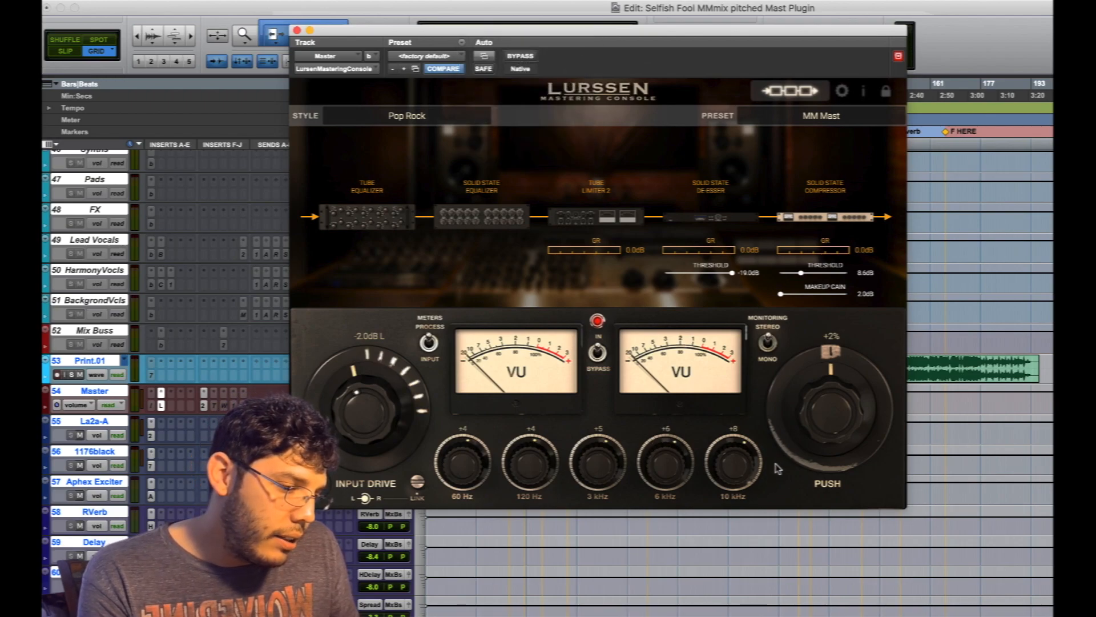
left_click_drag(733, 461, 733, 434)
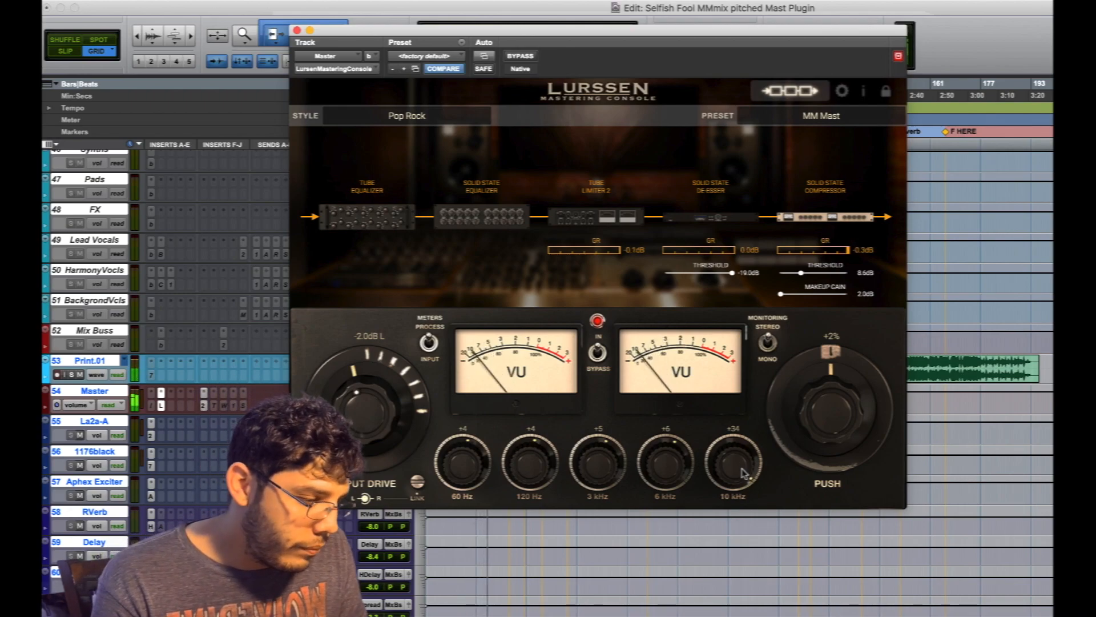
left_click_drag(733, 461, 740, 507)
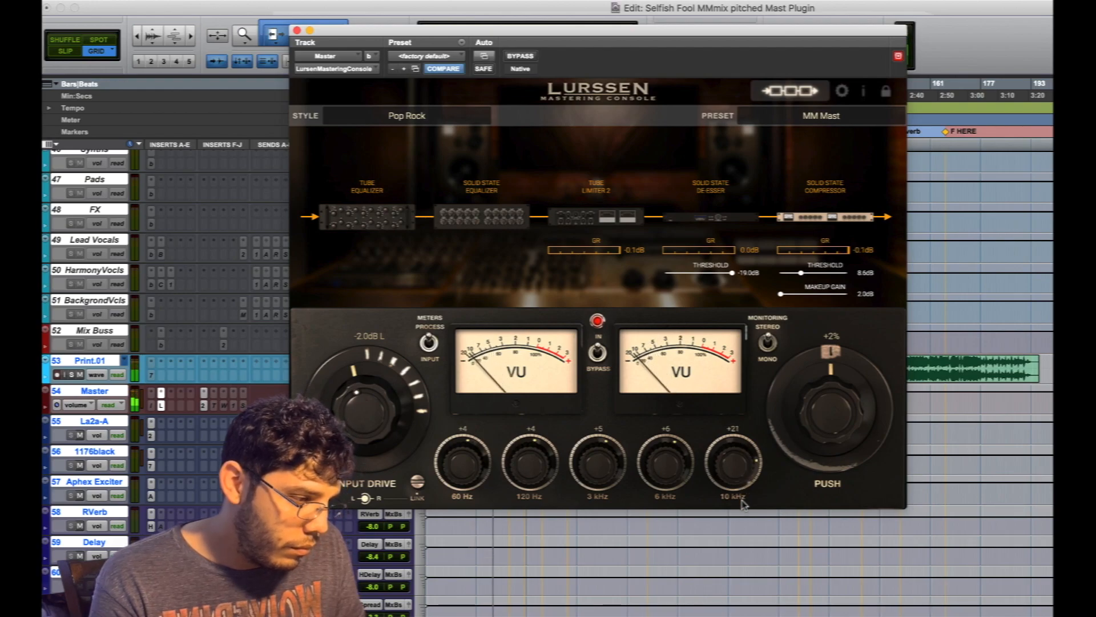
left_click_drag(732, 458, 732, 475)
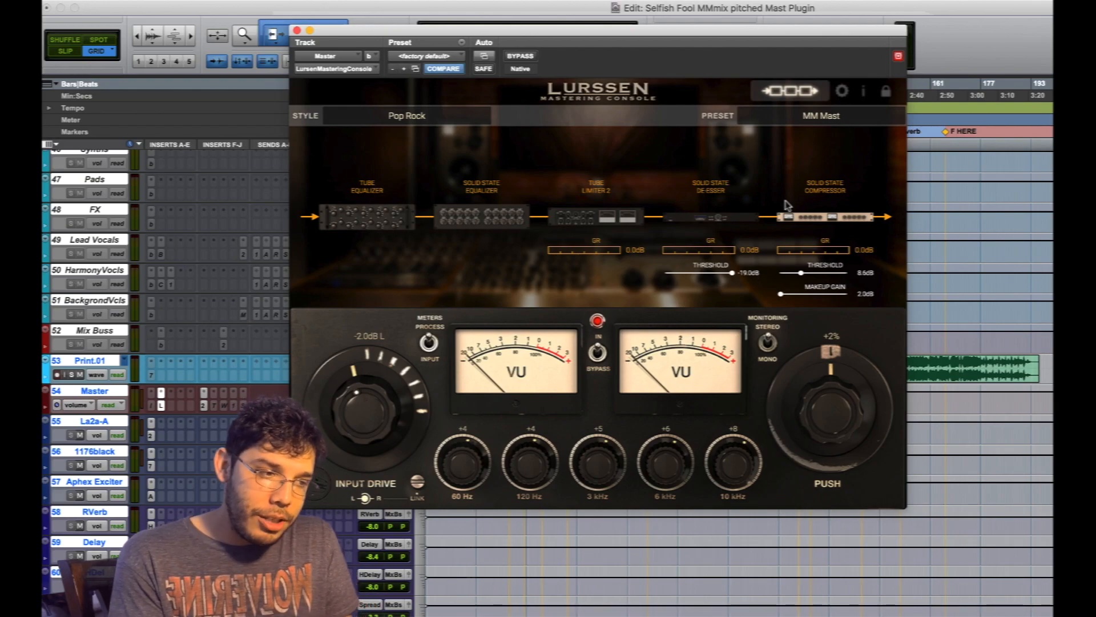
mouse_move(758, 391)
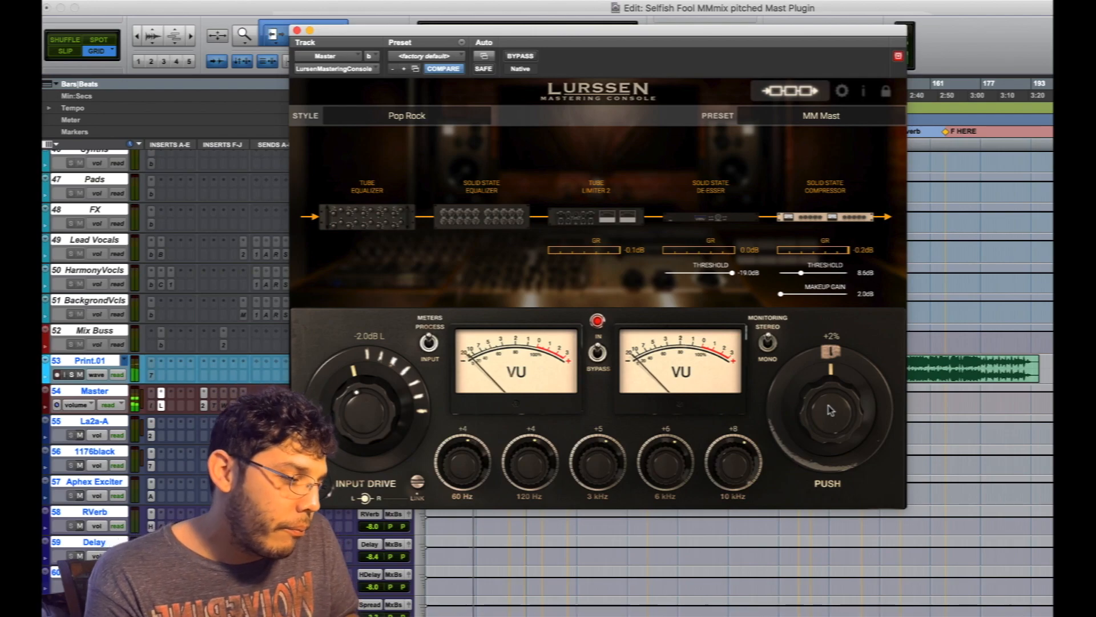
left_click_drag(829, 412, 839, 378)
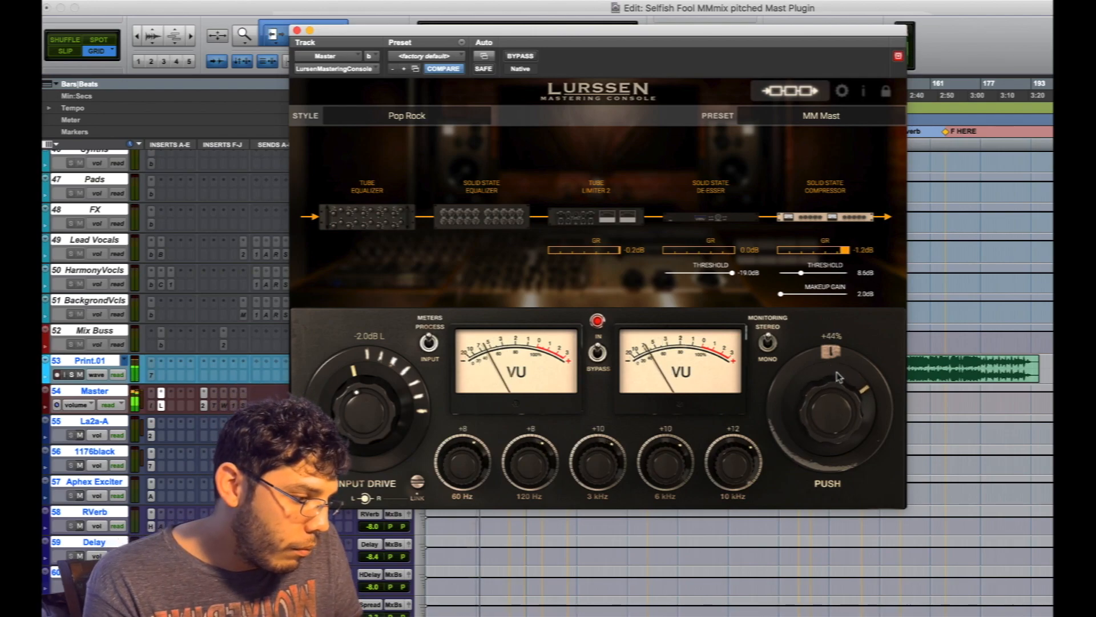
left_click_drag(839, 378, 839, 405)
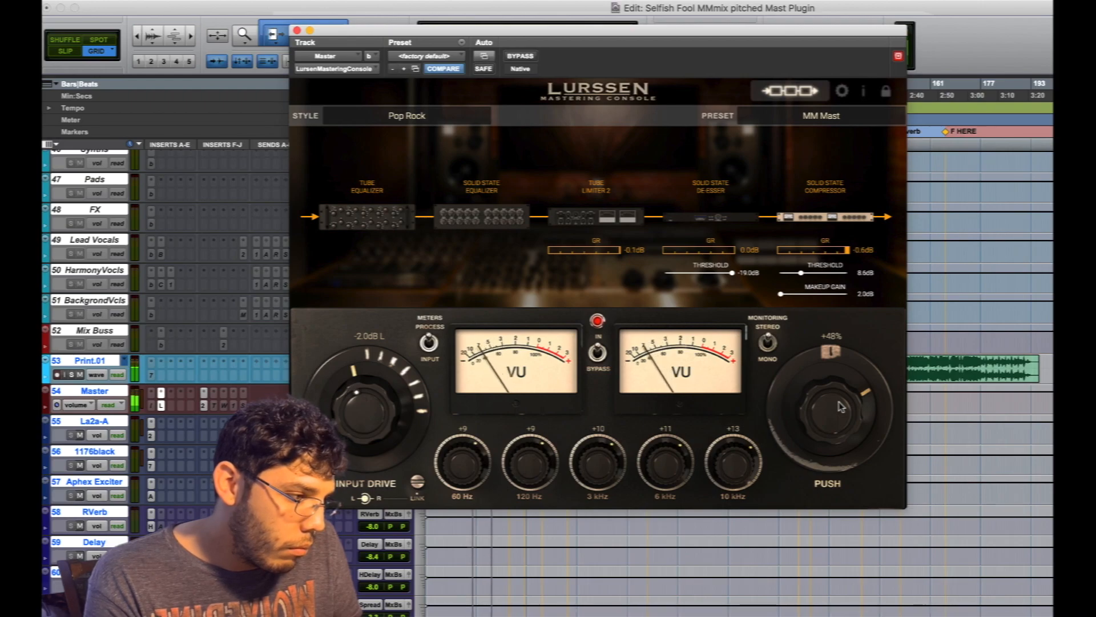
left_click_drag(832, 406, 836, 399)
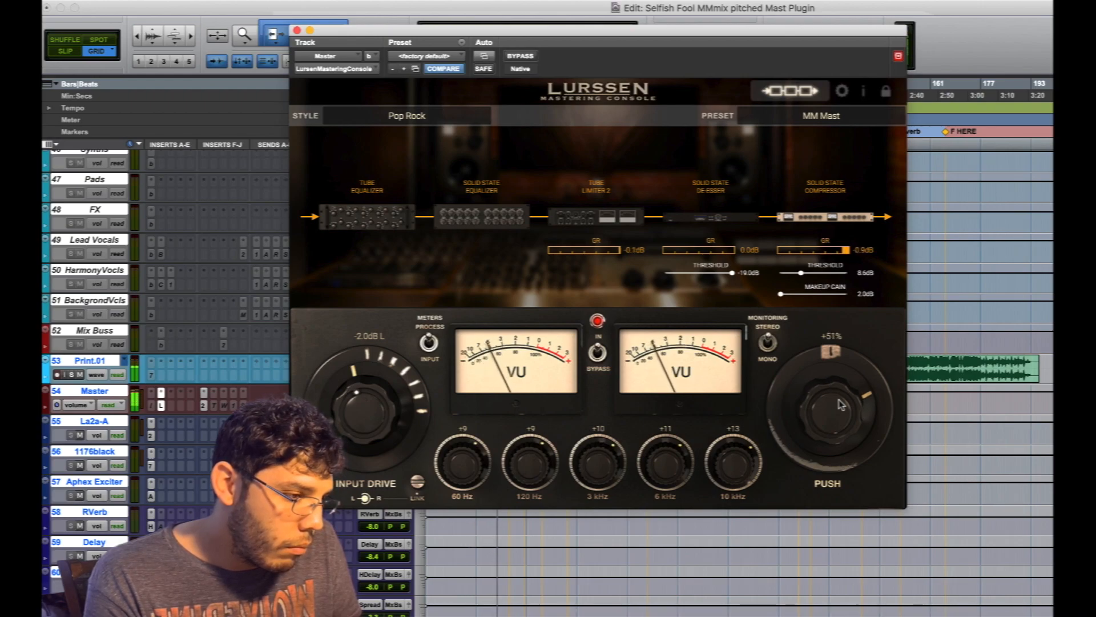
left_click_drag(839, 403, 839, 428)
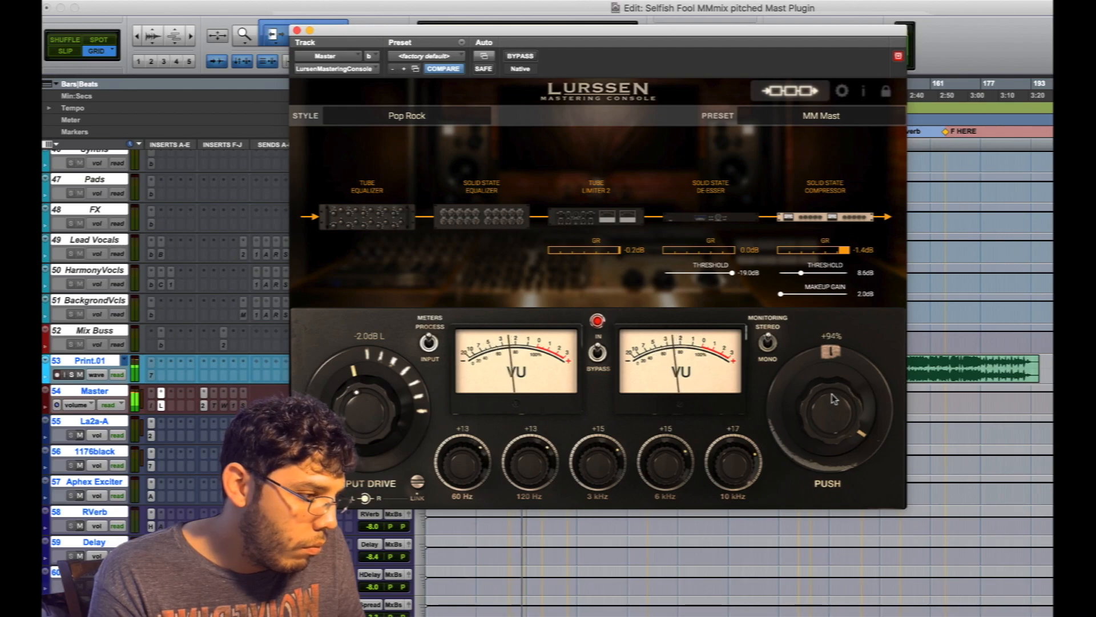
left_click_drag(832, 398, 833, 447)
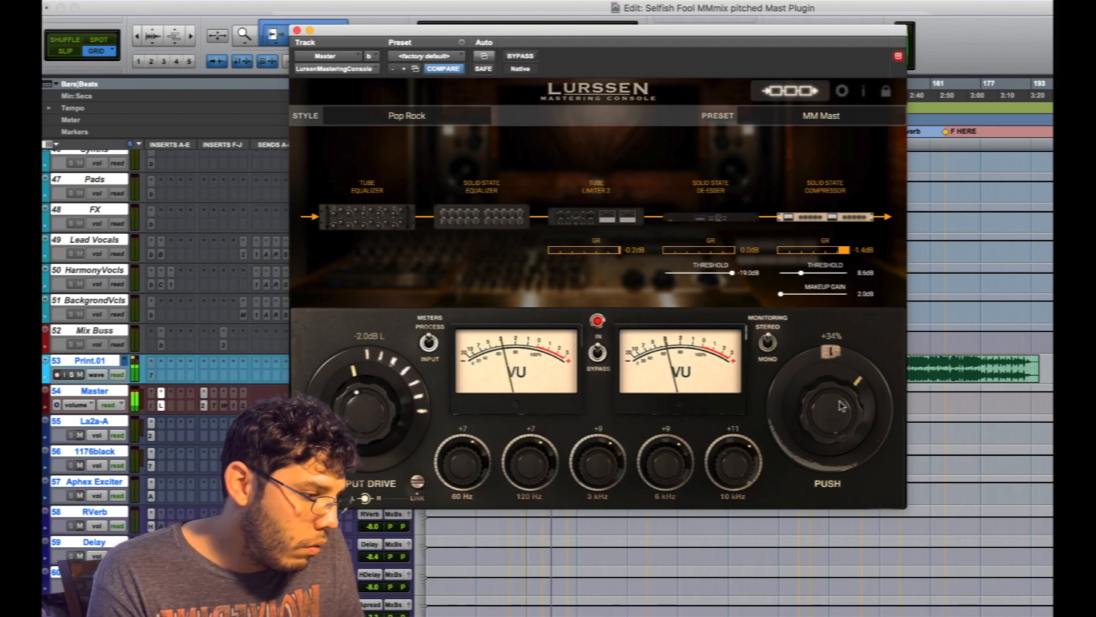
left_click_drag(839, 406, 843, 418)
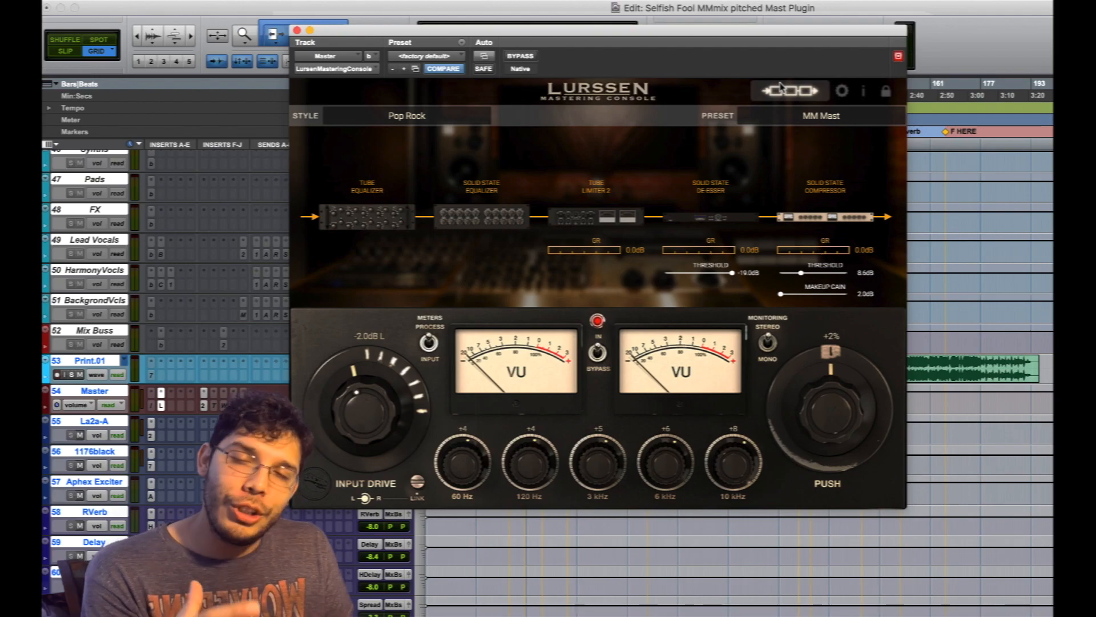
mouse_move(523, 446)
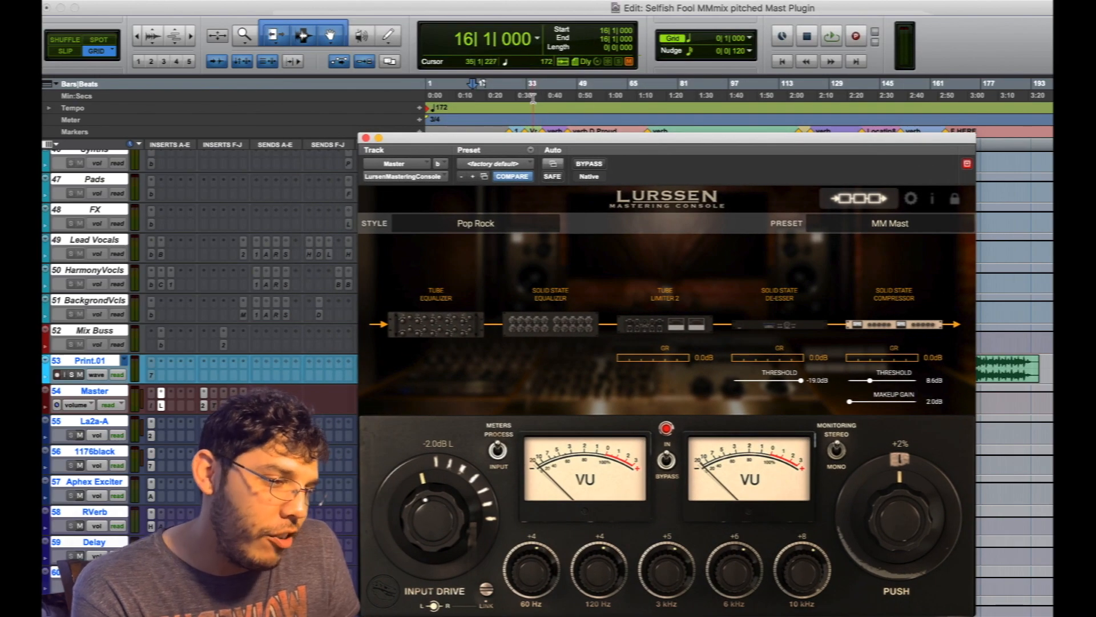
Play the song and back the Push amount off from +100% to about +8%.
left_click(831, 35)
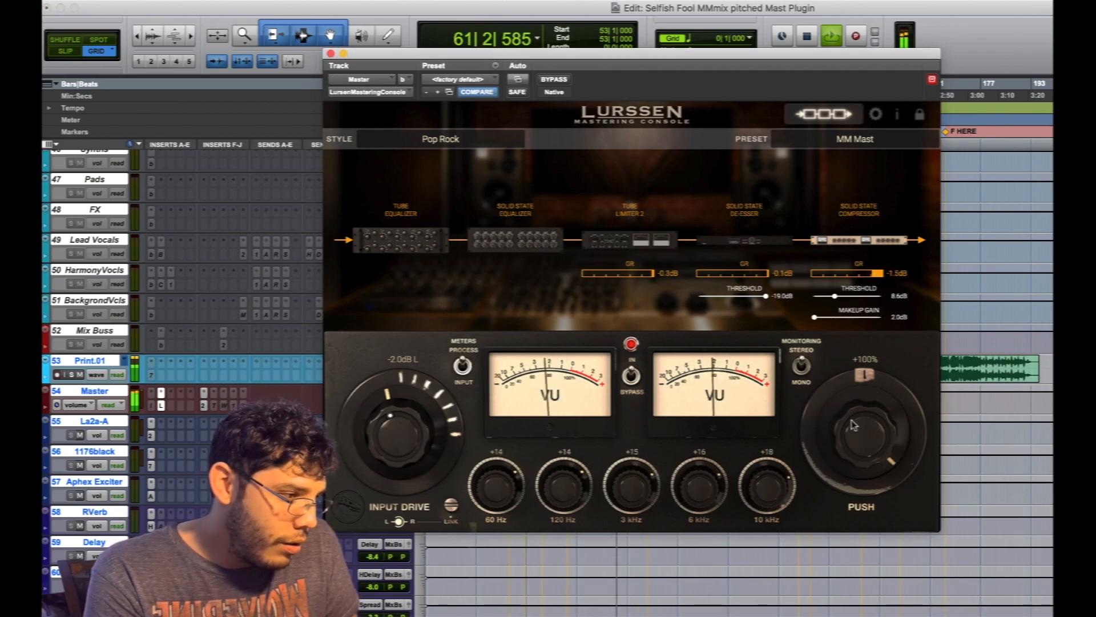
left_click_drag(853, 425, 866, 514)
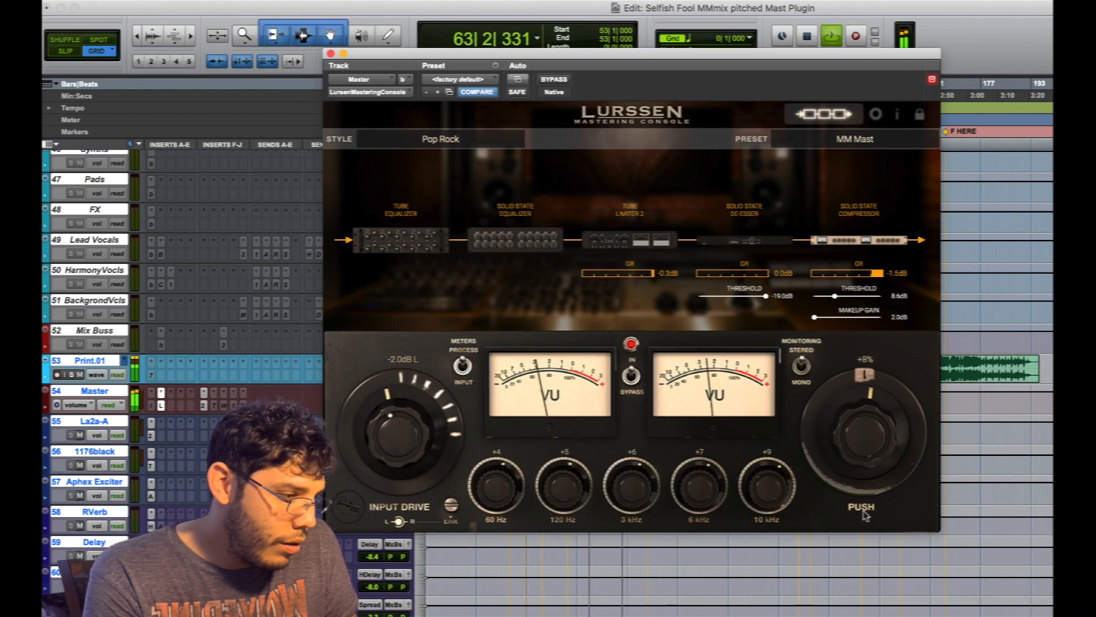